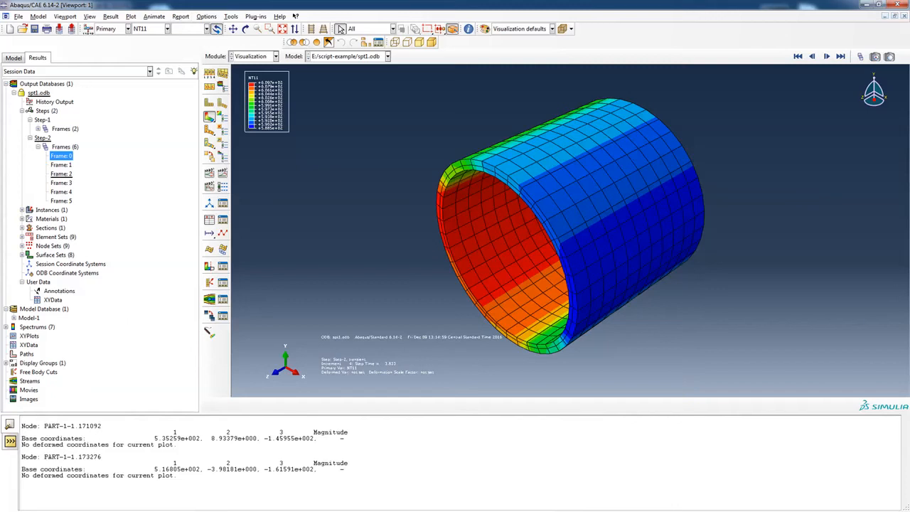
# Set the NT11 contour legend font to size 14 via Viewport Annotation Options
pyautogui.click(65, 17)
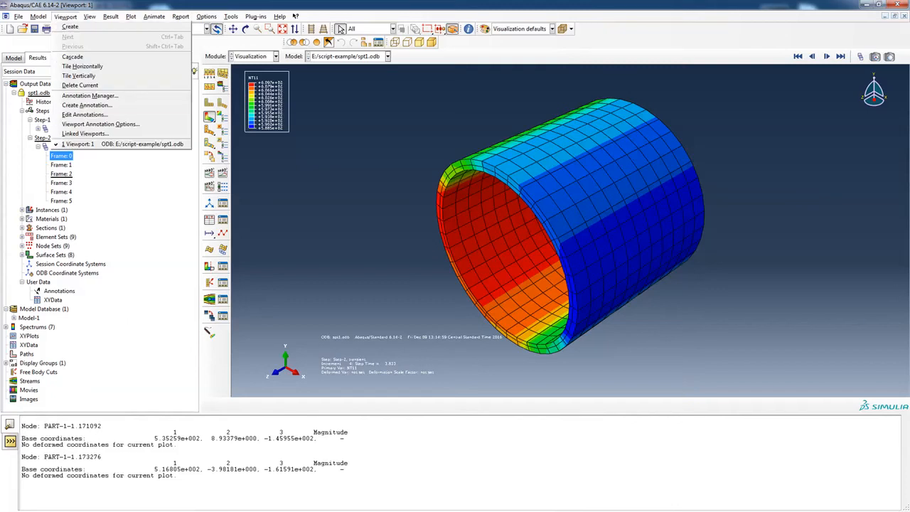
pyautogui.moveTo(84, 113)
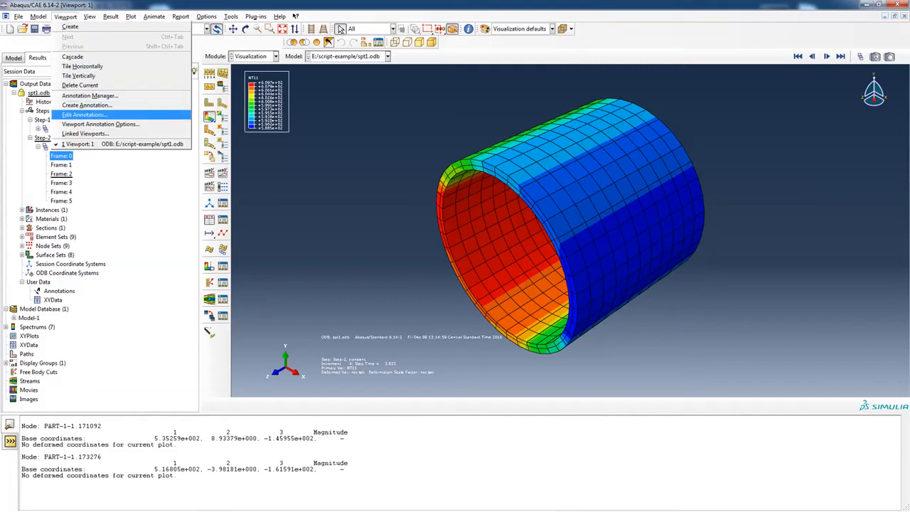
pyautogui.click(99, 124)
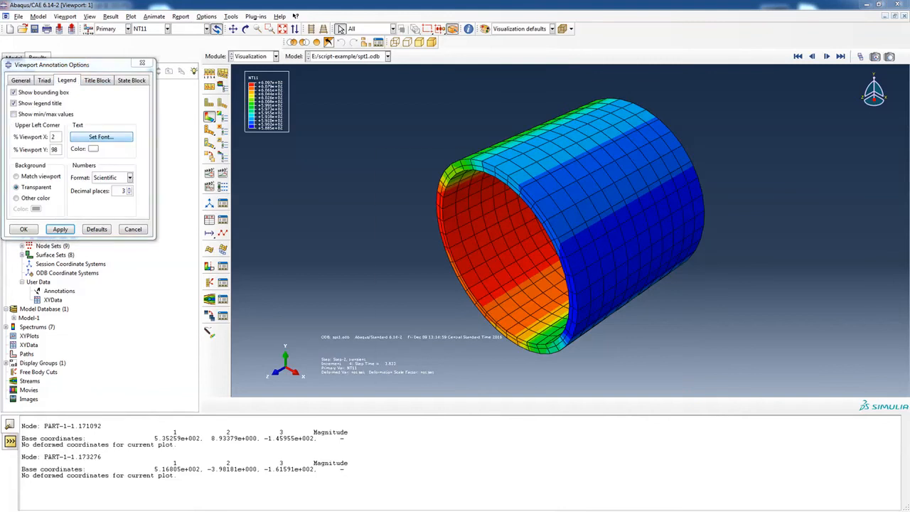
pyautogui.click(100, 137)
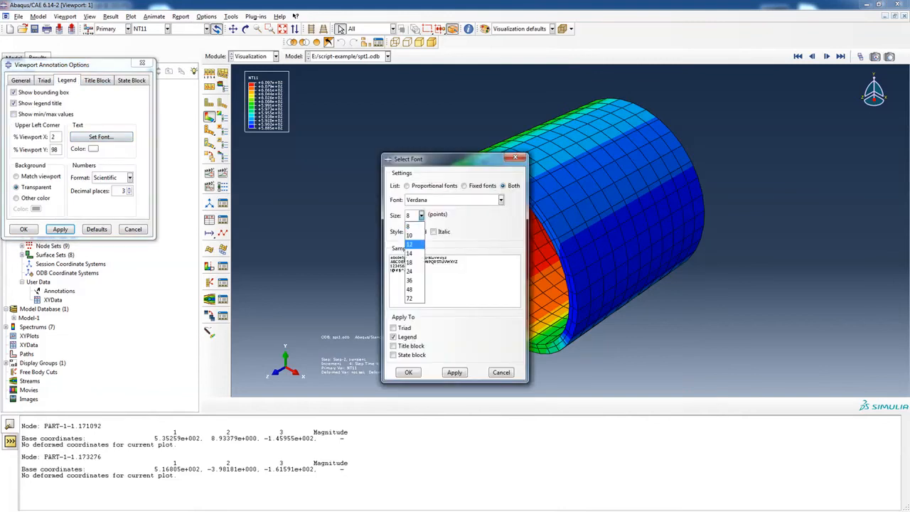
pyautogui.click(410, 249)
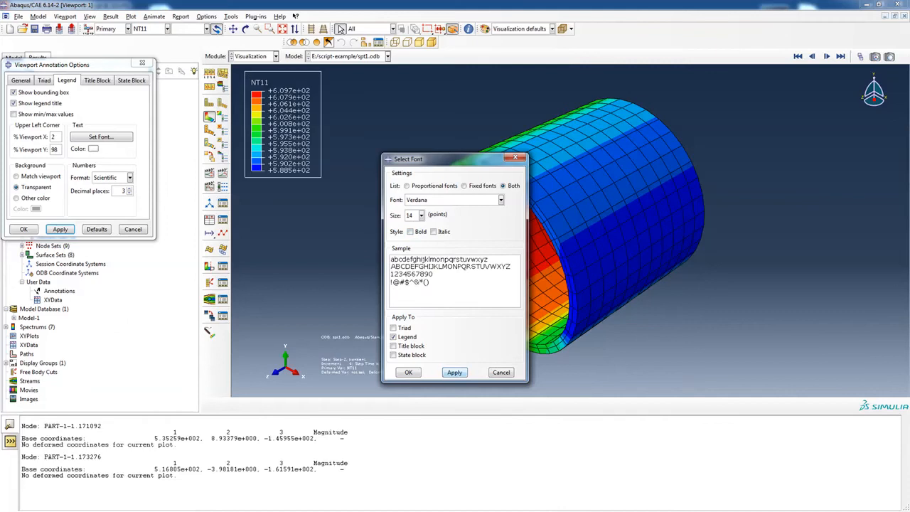
pyautogui.click(421, 214)
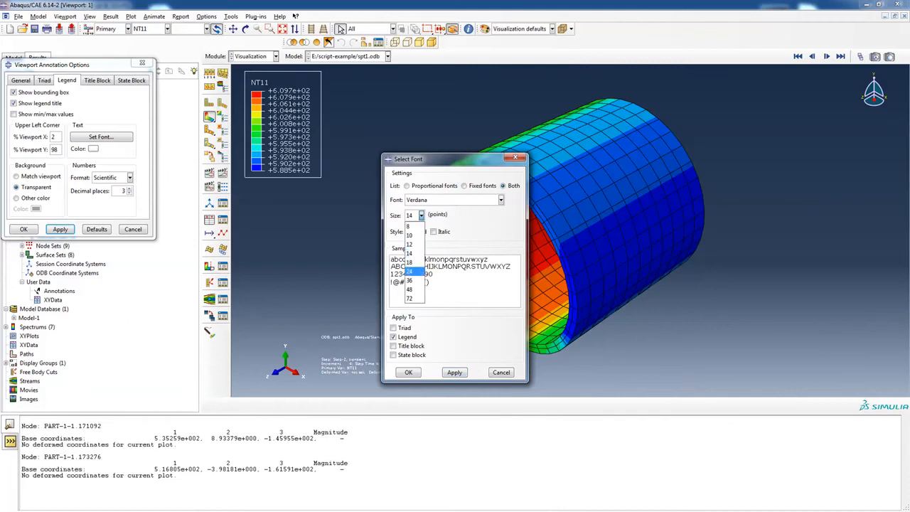
pyautogui.click(410, 273)
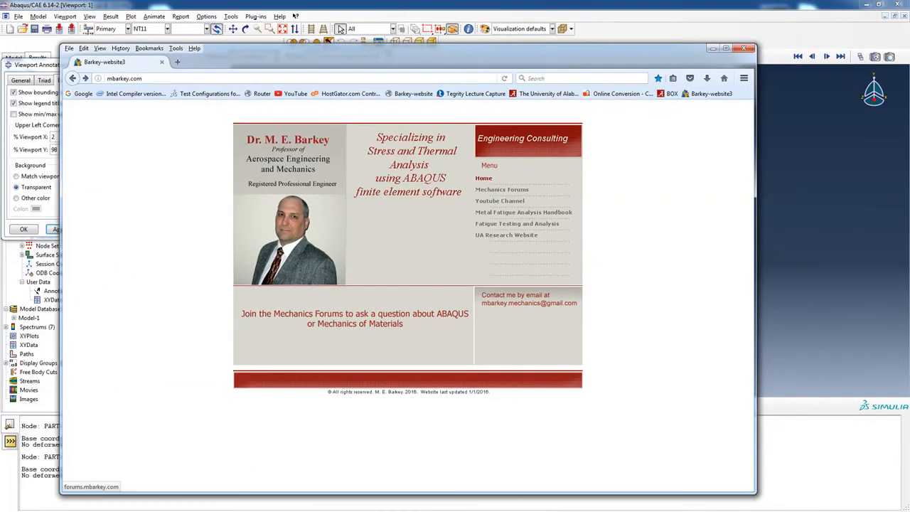
# Browse the Mechanics Forums board index listing the ABAQUS and scripting boards
pyautogui.click(501, 189)
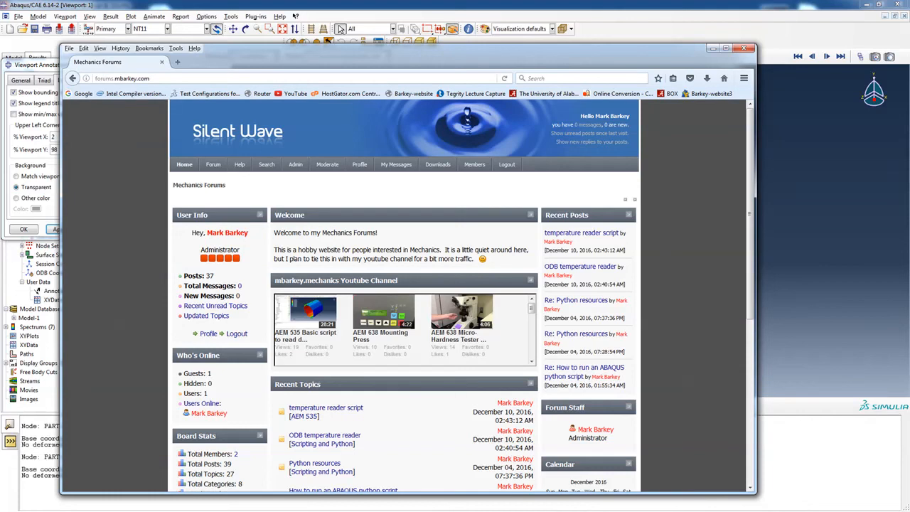
pyautogui.click(213, 165)
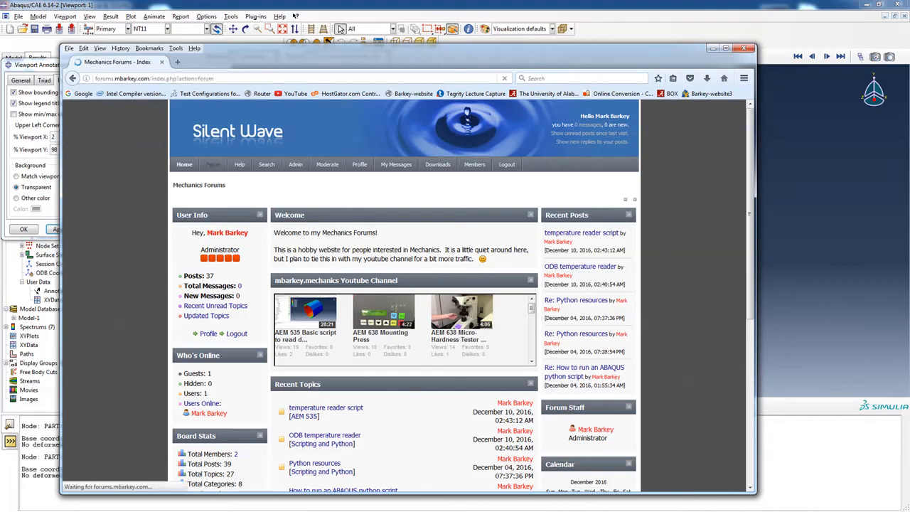
pyautogui.scroll(-3)
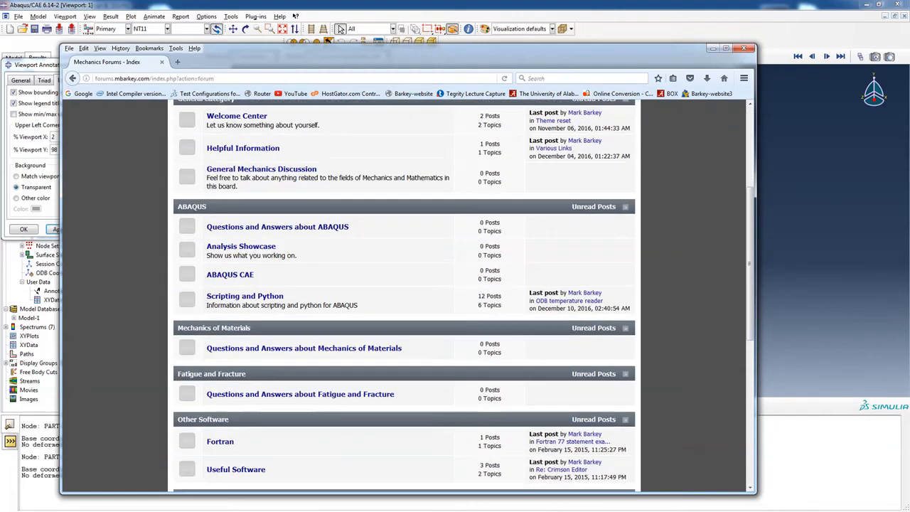
pyautogui.scroll(-3)
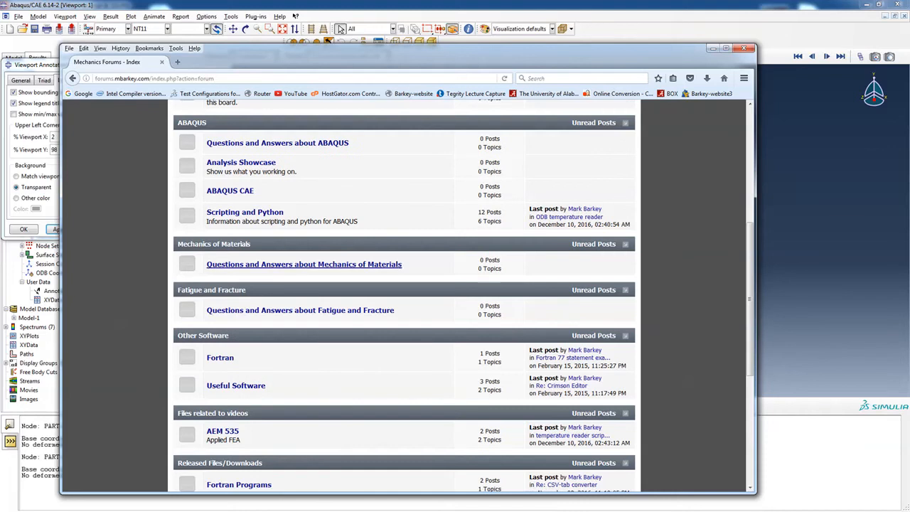
pyautogui.scroll(3)
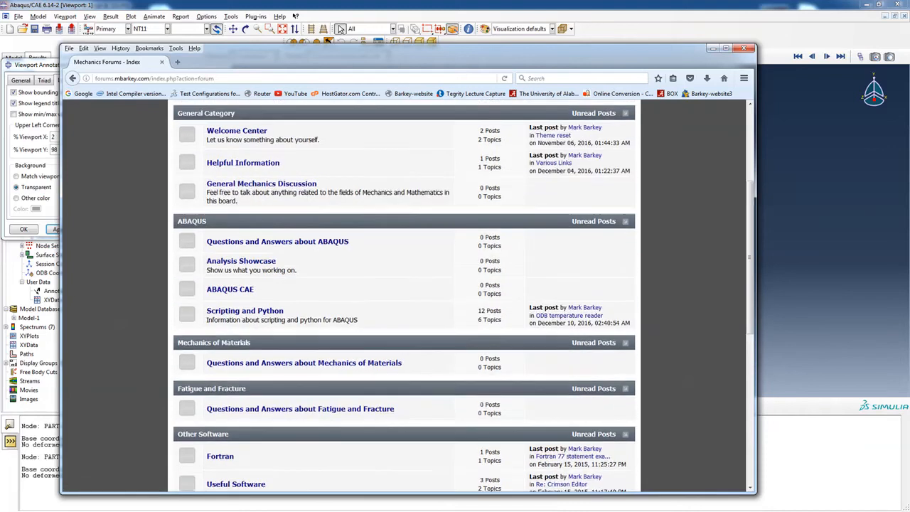
pyautogui.click(244, 310)
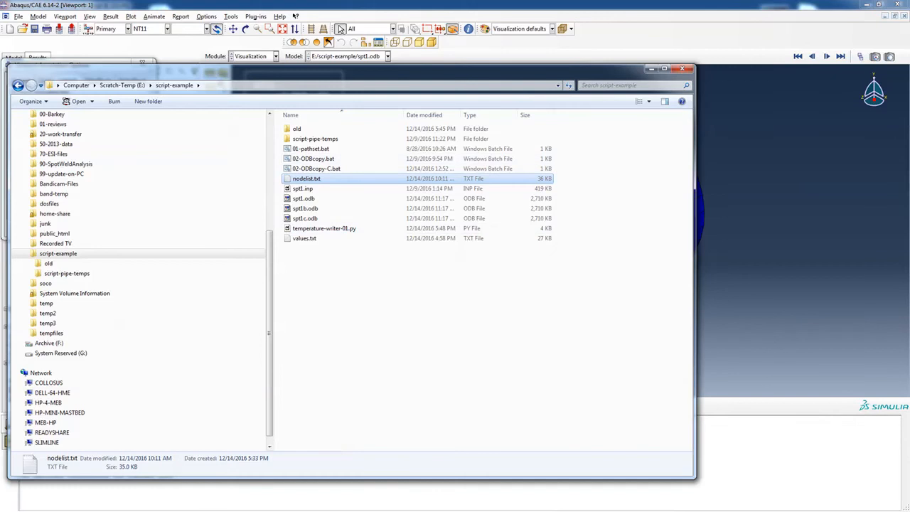
pyautogui.moveTo(301, 188)
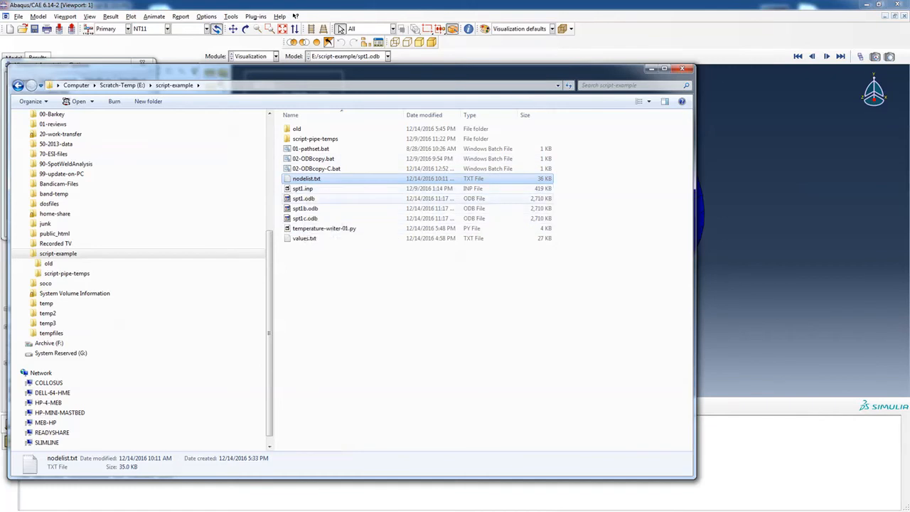
pyautogui.moveTo(304, 207)
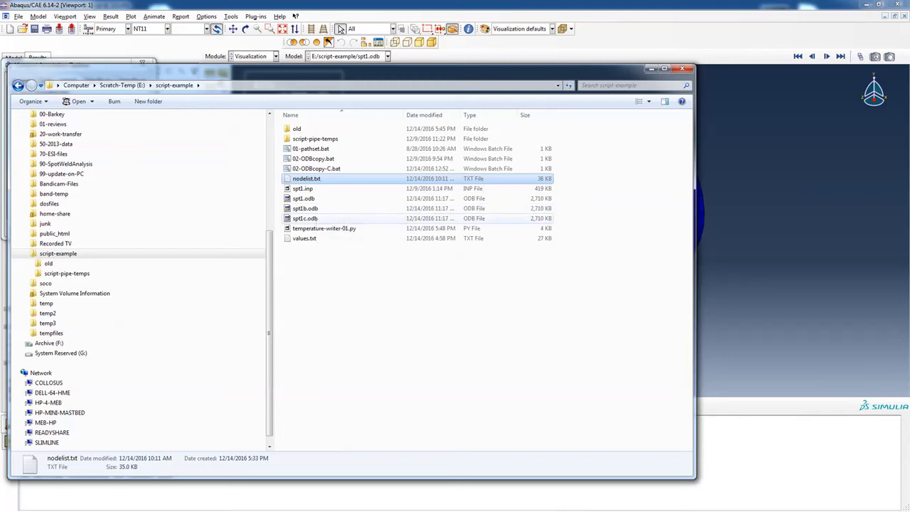
pyautogui.moveTo(305, 219)
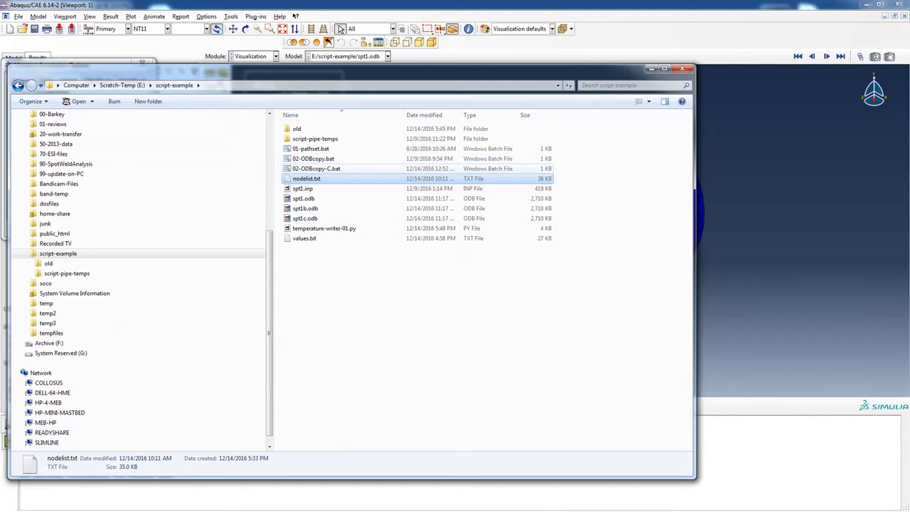
pyautogui.moveTo(305, 168)
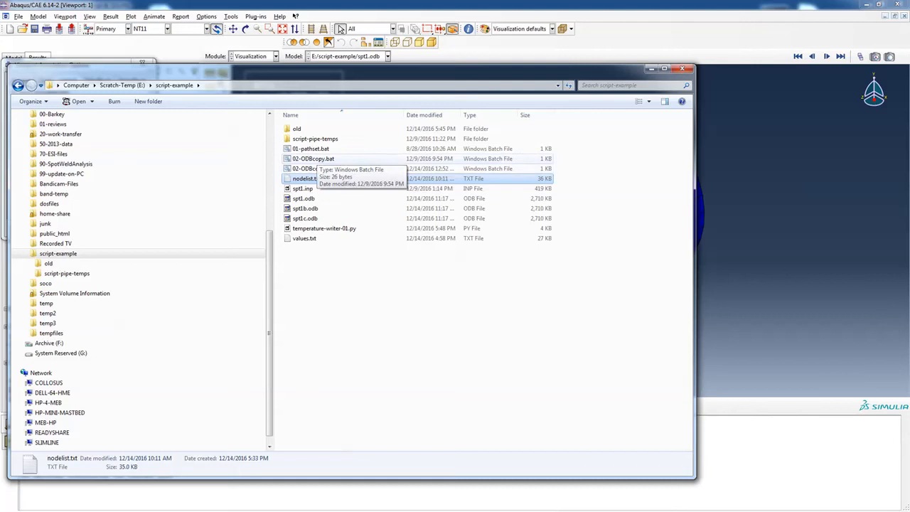
pyautogui.doubleClick(312, 160)
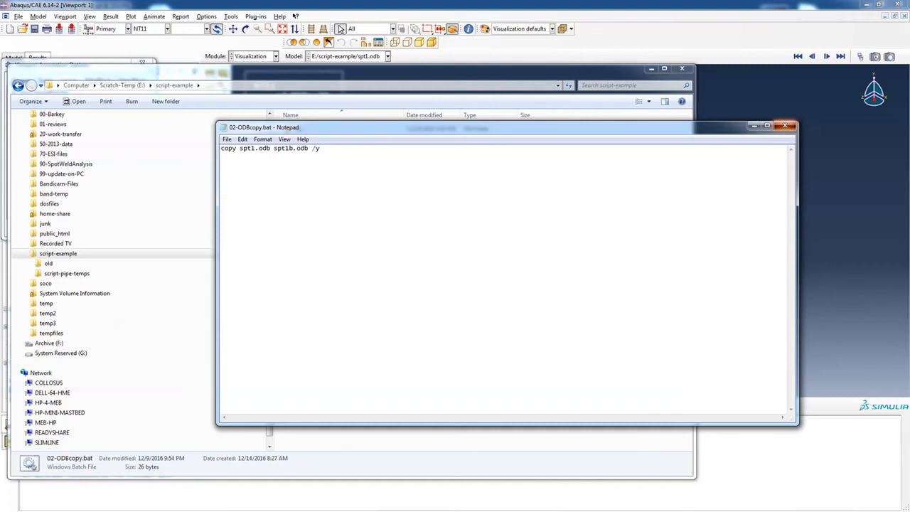
pyautogui.rightClick(327, 168)
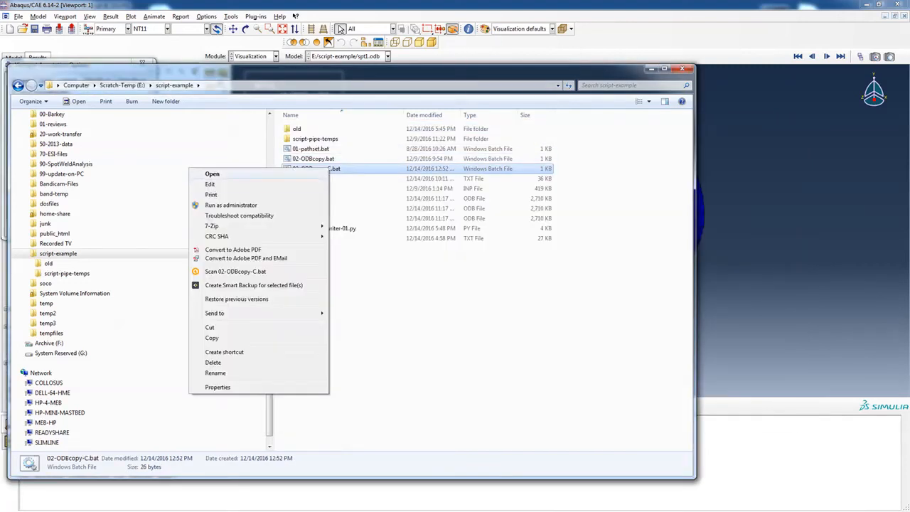
pyautogui.click(211, 185)
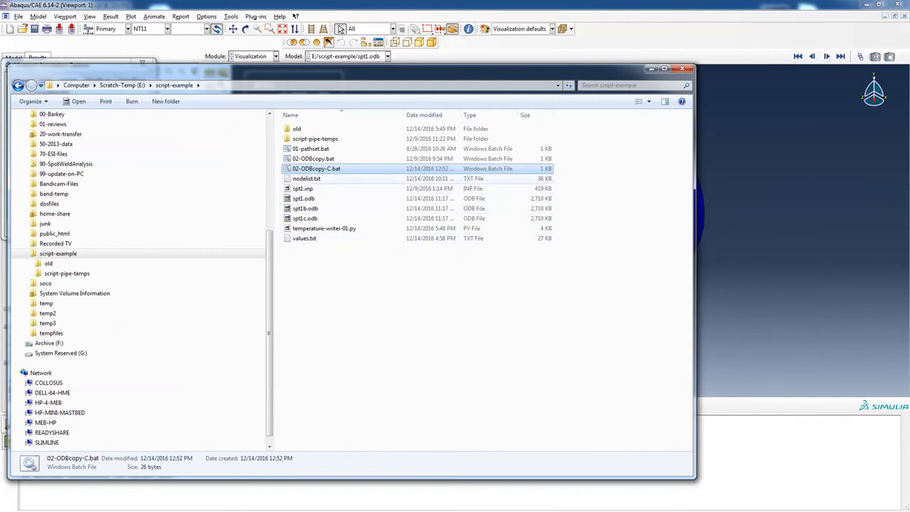
pyautogui.click(307, 179)
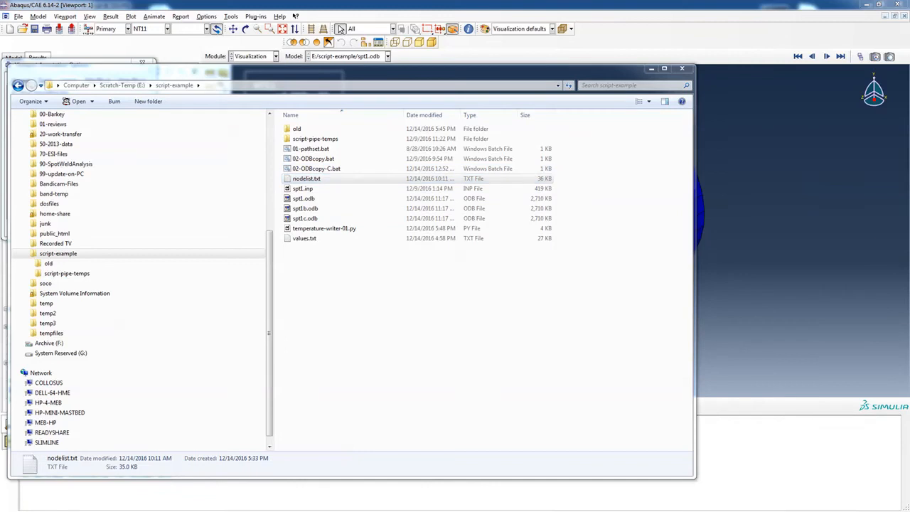
# View nodelist.txt's long node-number lines in Crimson Editor, then leave the editor
pyautogui.doubleClick(307, 179)
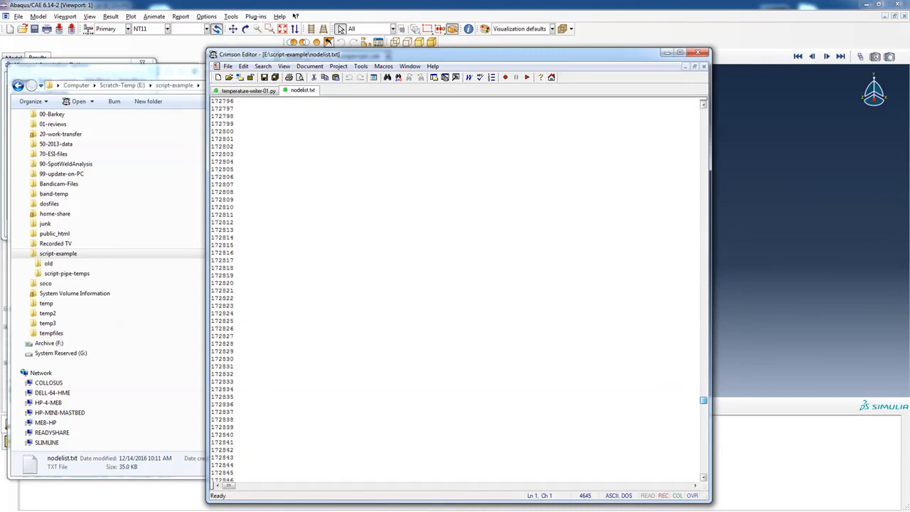
pyautogui.scroll(-3)
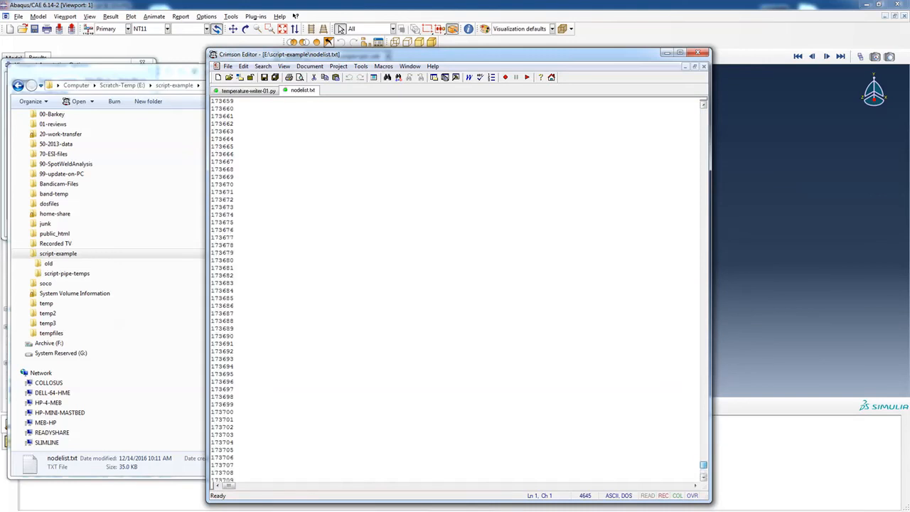
pyautogui.rightClick(301, 90)
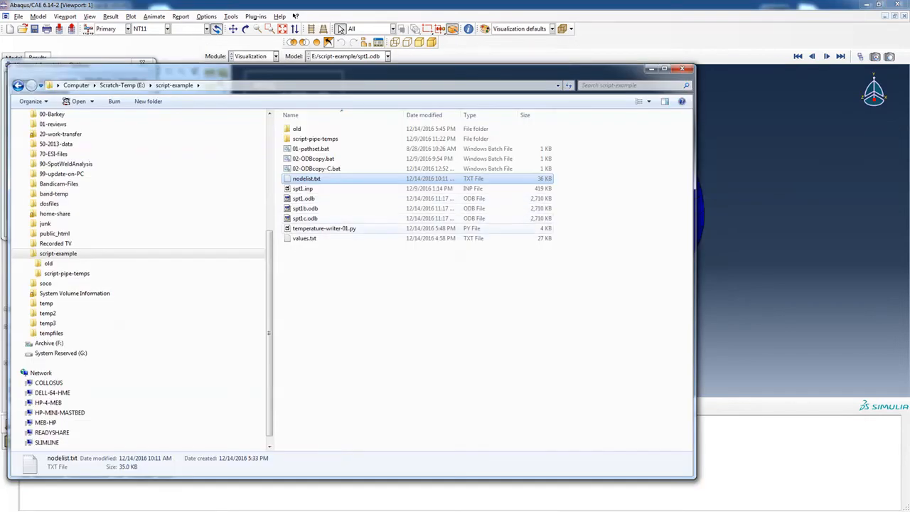
pyautogui.moveTo(304, 239)
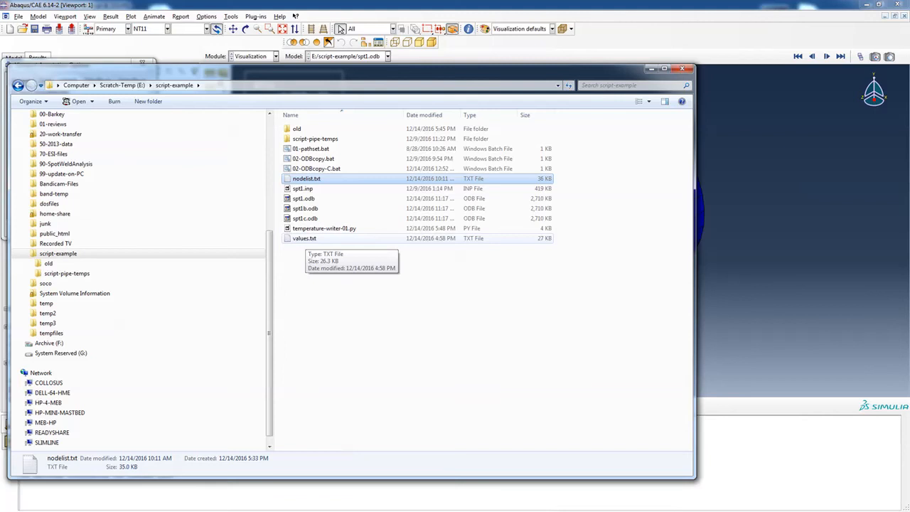
pyautogui.doubleClick(304, 239)
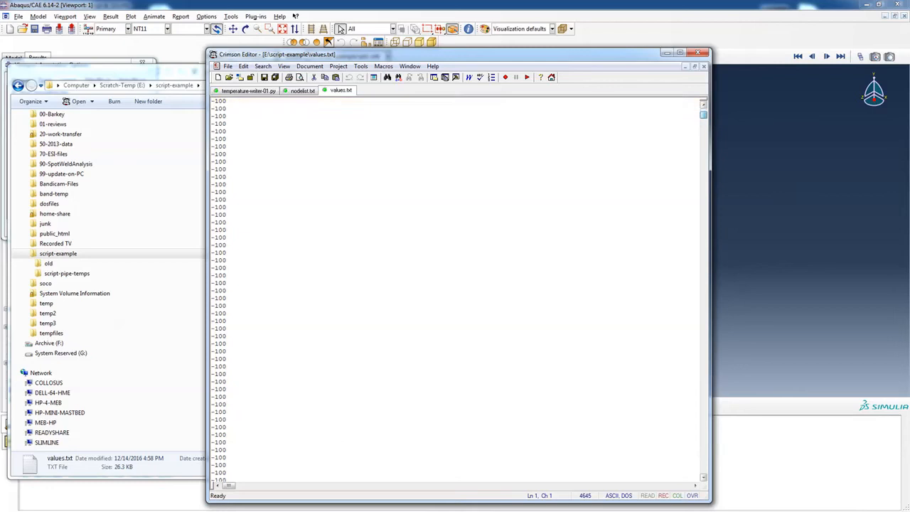
pyautogui.scroll(-3)
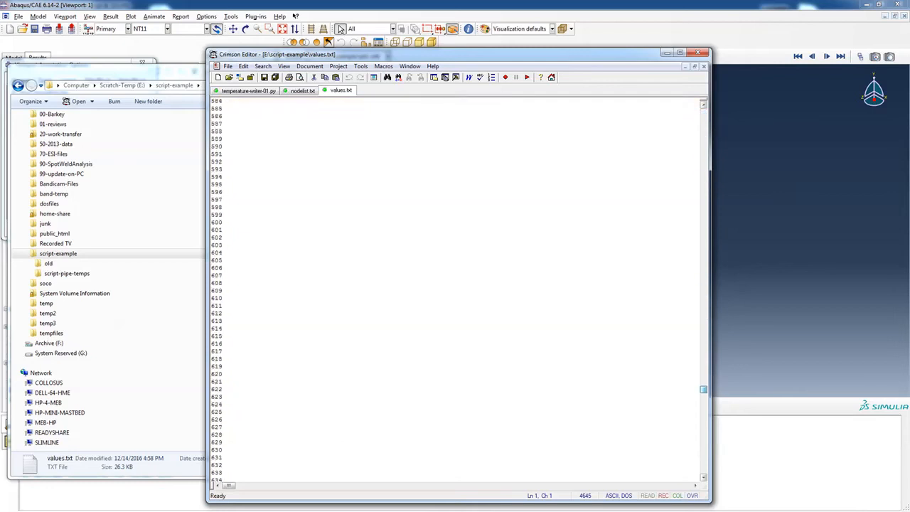
pyautogui.scroll(-3)
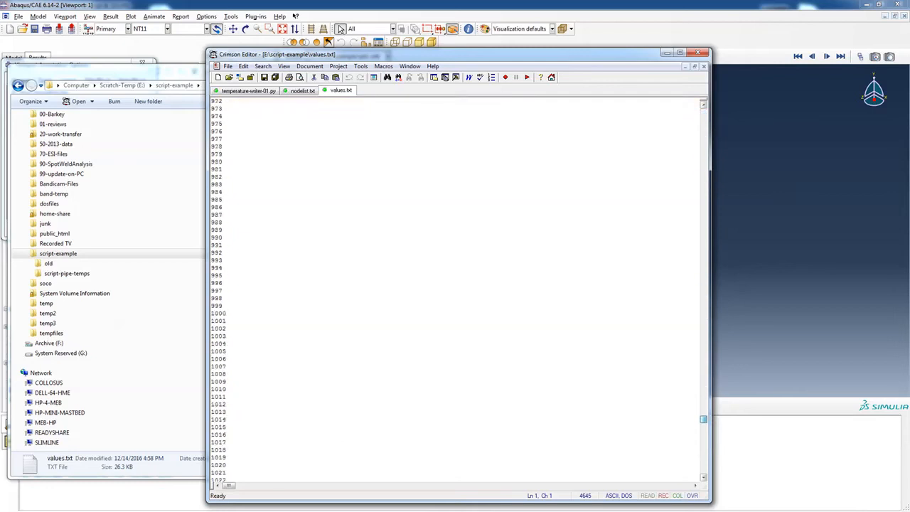
pyautogui.scroll(-3)
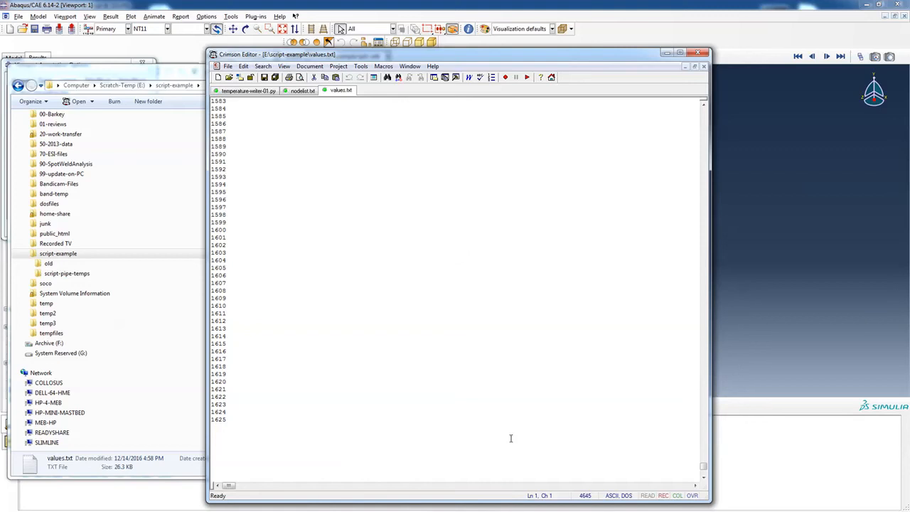
pyautogui.moveTo(581, 461)
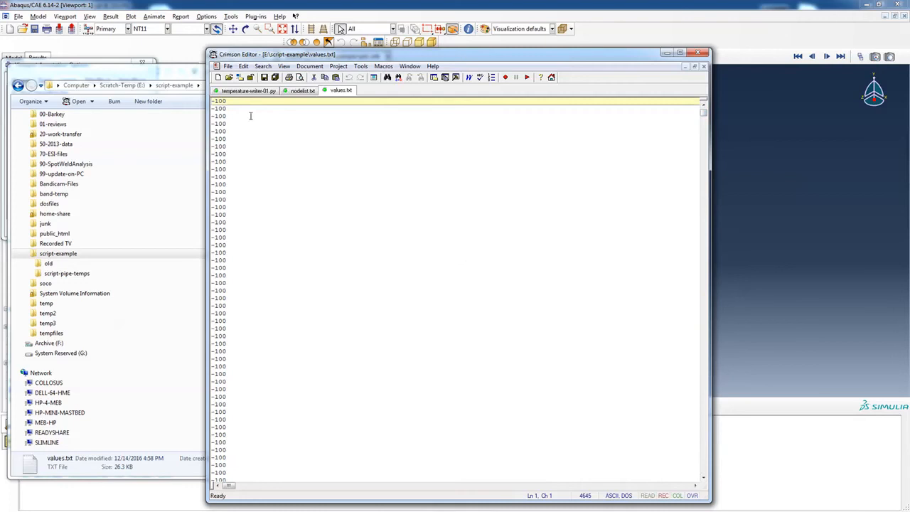
pyautogui.click(301, 90)
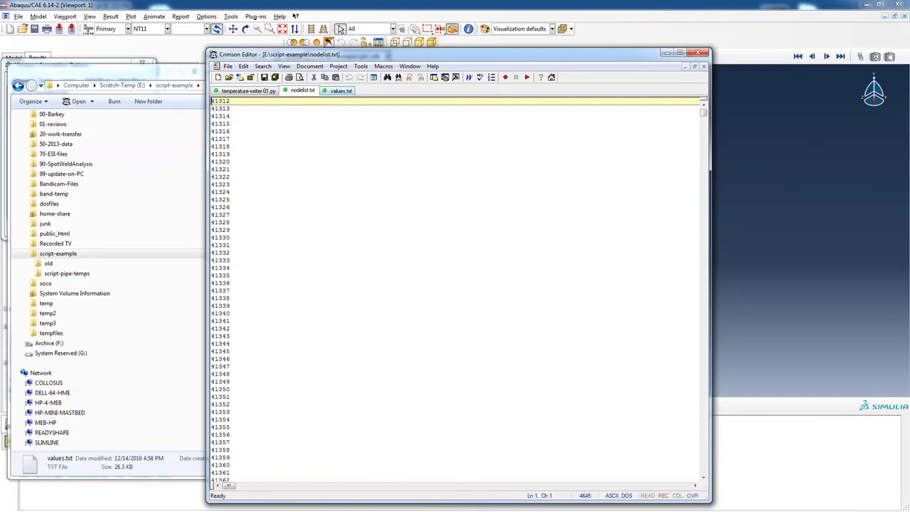
pyautogui.click(341, 91)
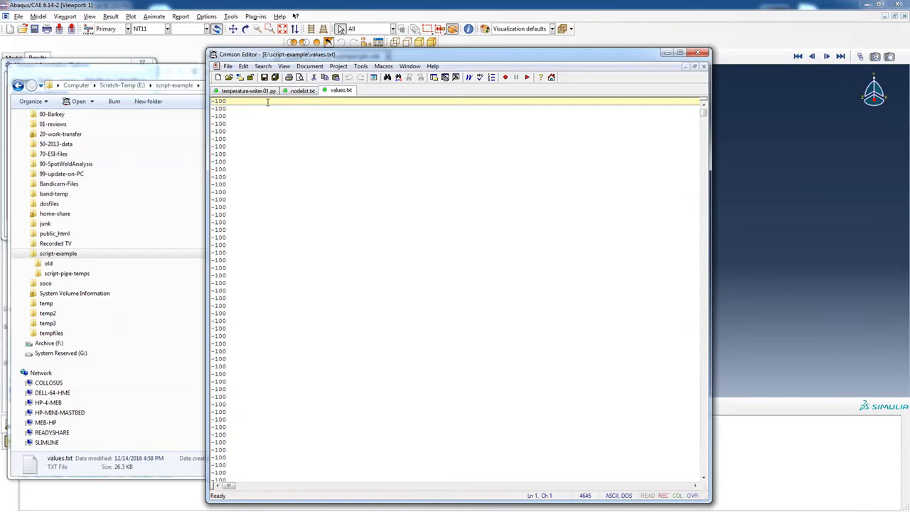
pyautogui.click(301, 91)
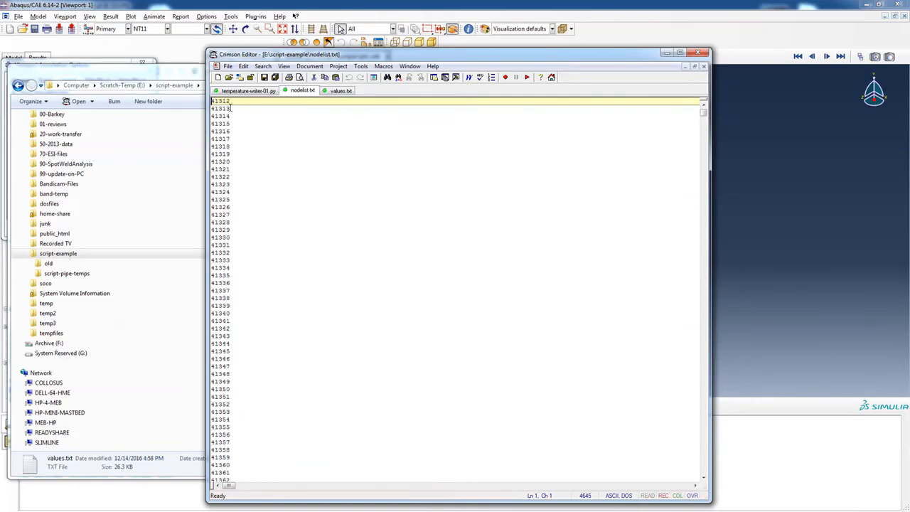
pyautogui.click(341, 91)
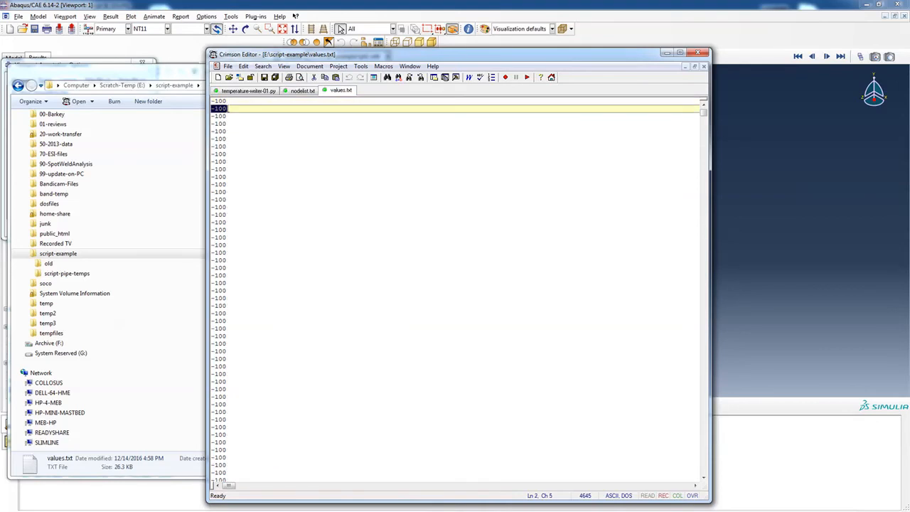
pyautogui.click(301, 91)
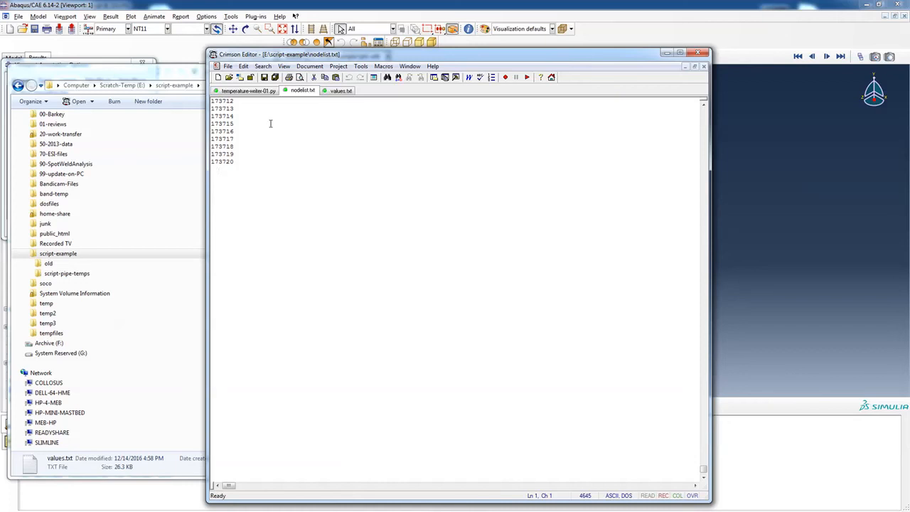
pyautogui.click(341, 91)
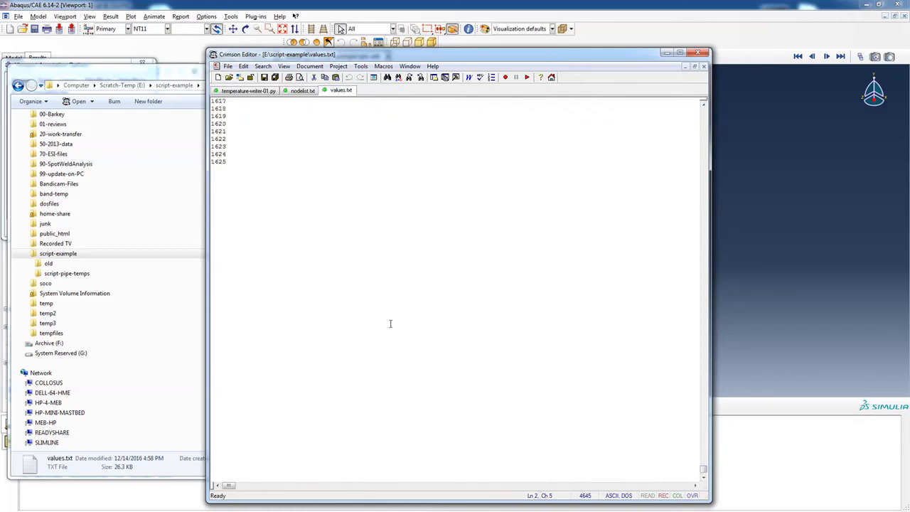
pyautogui.moveTo(231, 168)
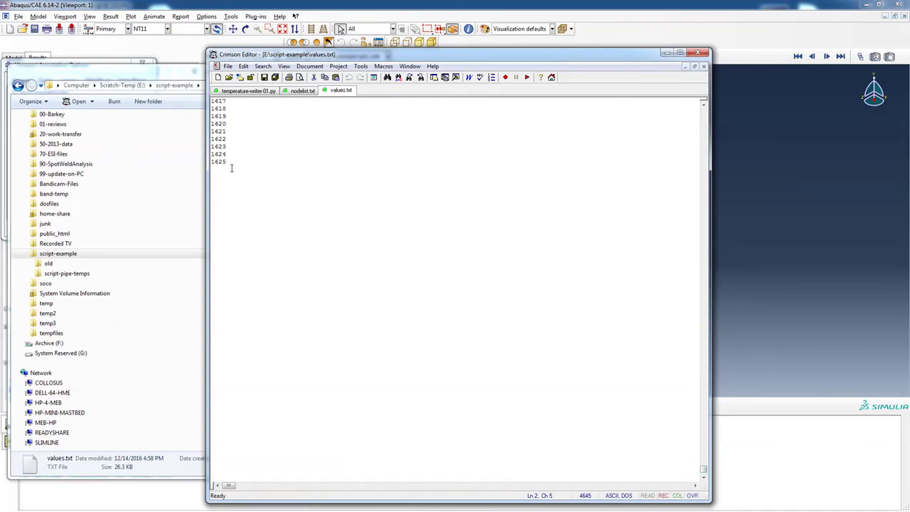
pyautogui.moveTo(307, 176)
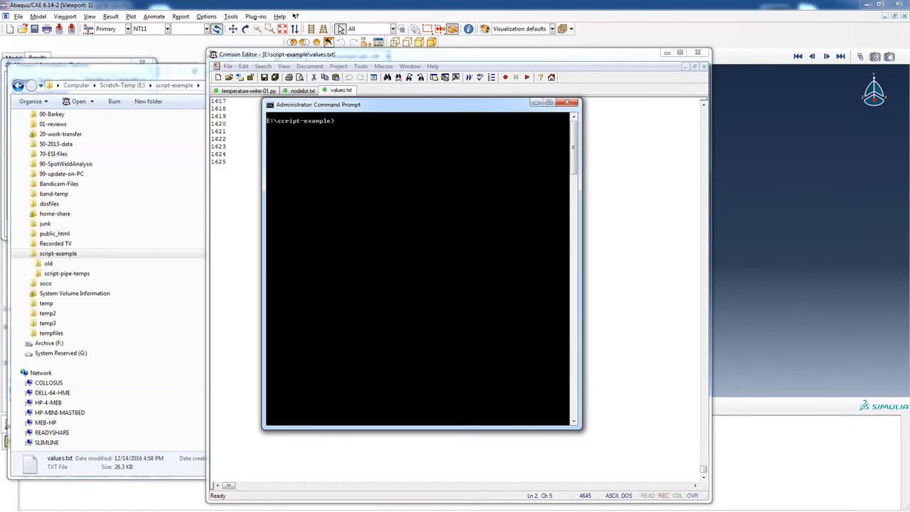
# Run 'dir *.bat' to list the batch files, then enter the 01-pathset.bat command
pyautogui.write('dir')
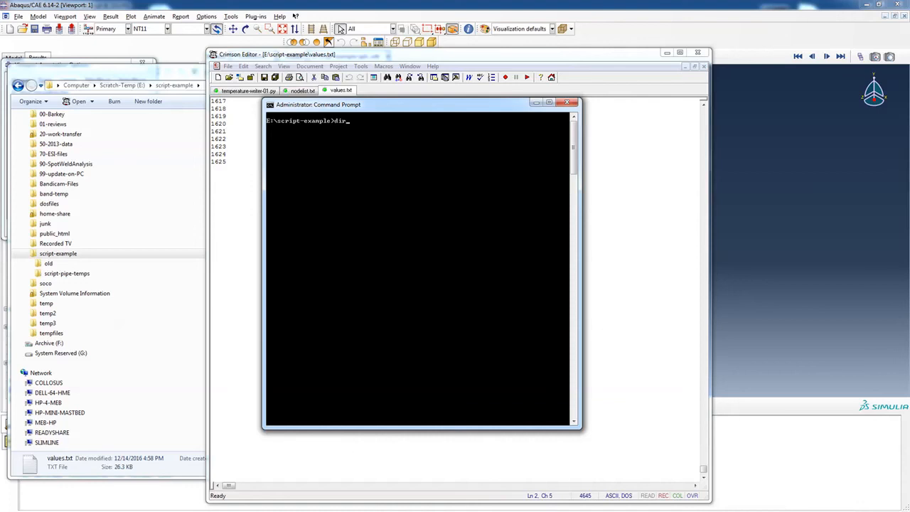
pyautogui.press('Return')
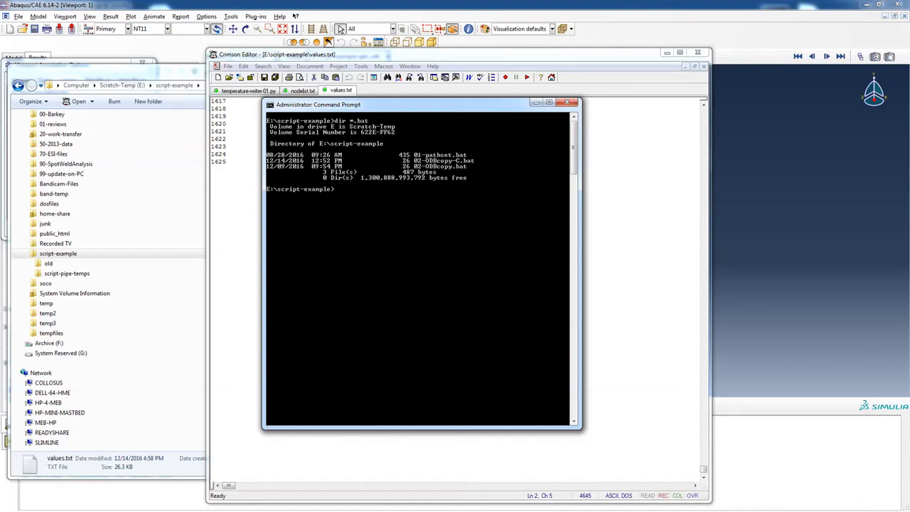
pyautogui.write('01-pat')
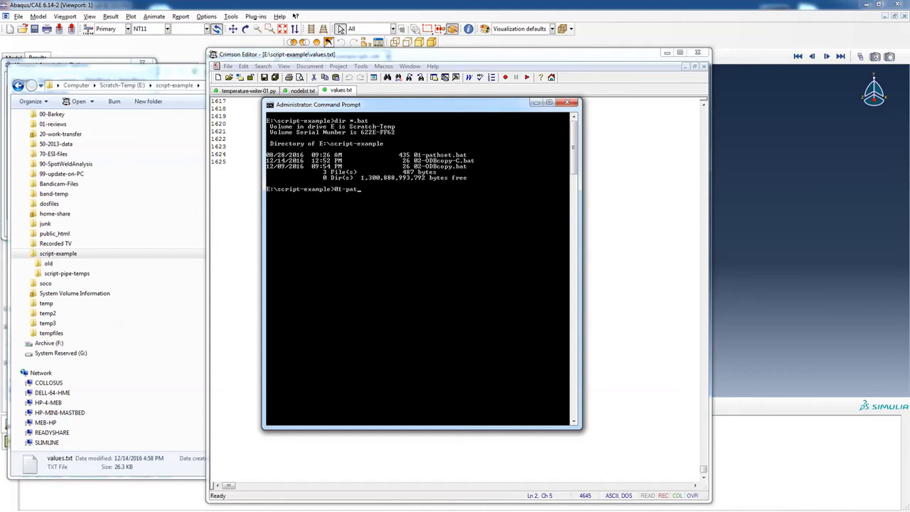
pyautogui.write('hset')
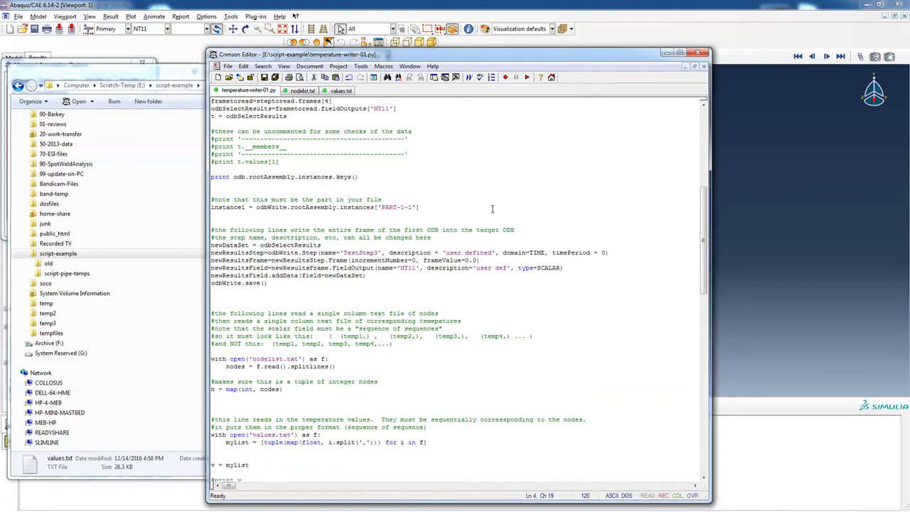
# Scroll temperature-writer-01.py through its imports and source/target ODB opening lines
pyautogui.scroll(3)
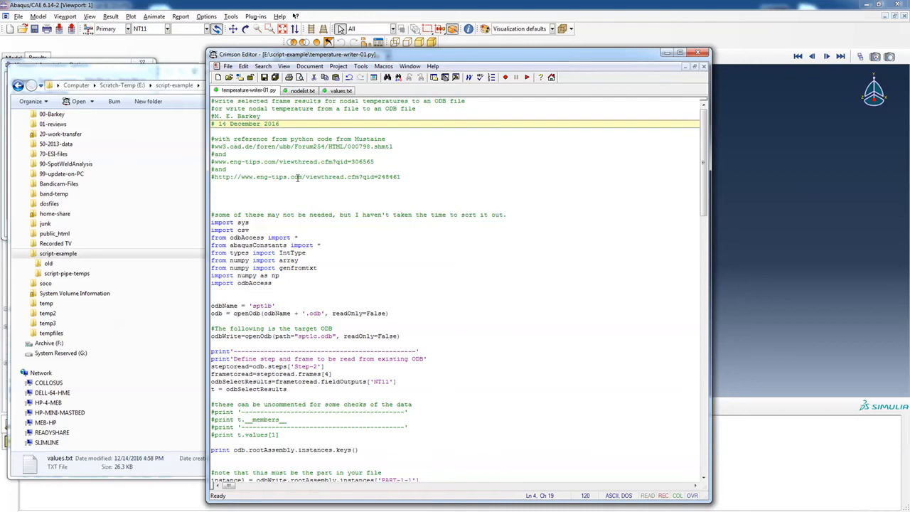
pyautogui.scroll(-3)
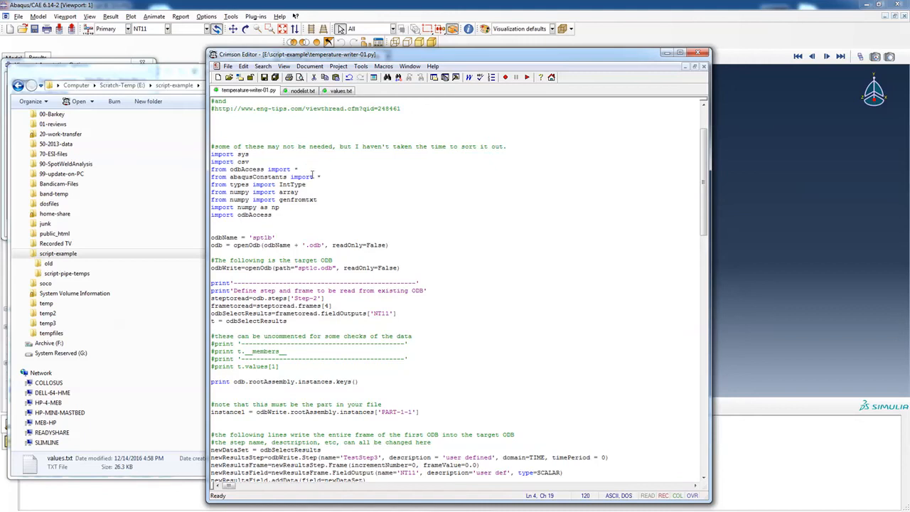
pyautogui.moveTo(516, 203)
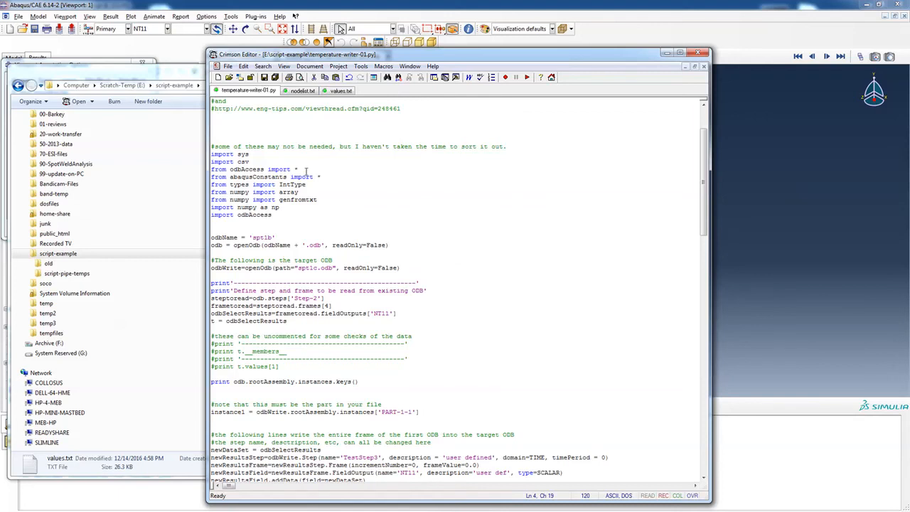
pyautogui.scroll(-3)
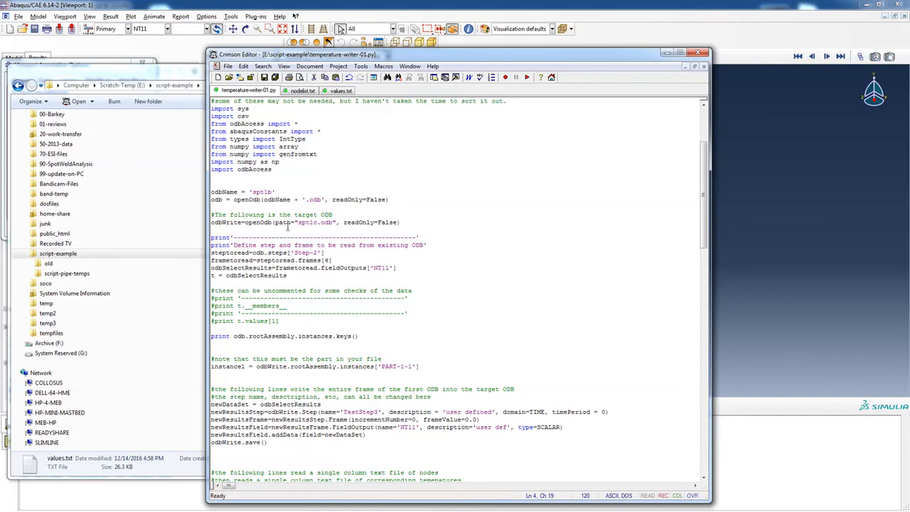
pyautogui.moveTo(438, 219)
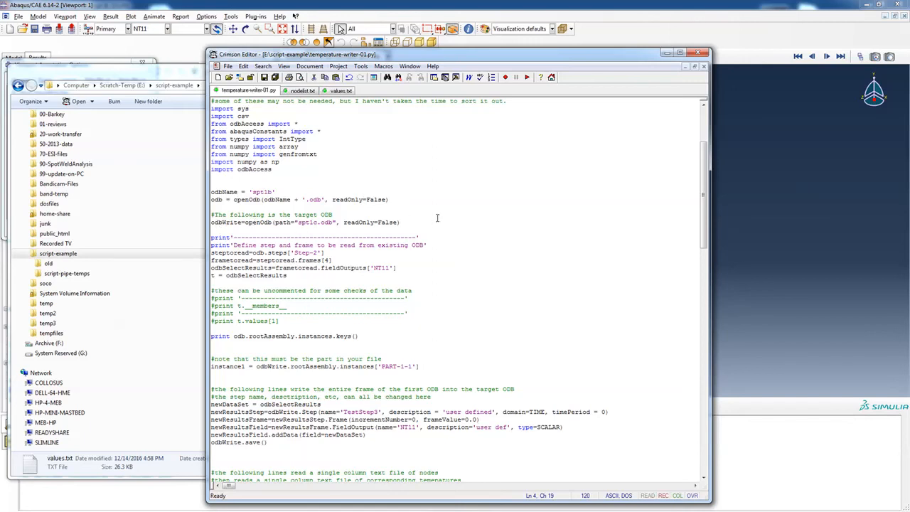
pyautogui.moveTo(463, 219)
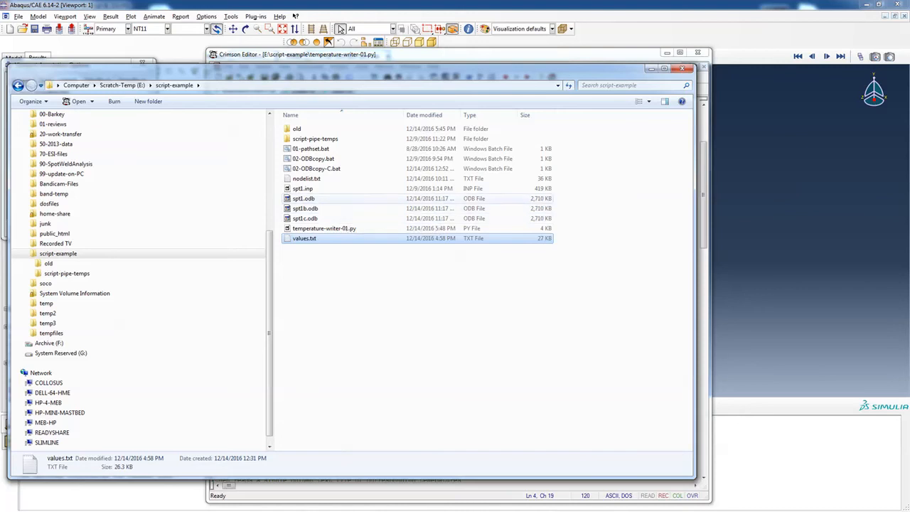
pyautogui.moveTo(304, 208)
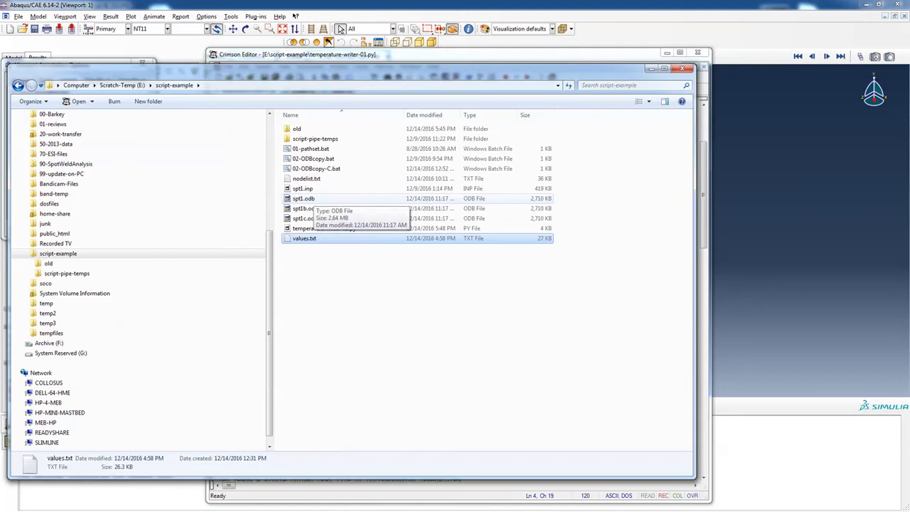
pyautogui.moveTo(305, 219)
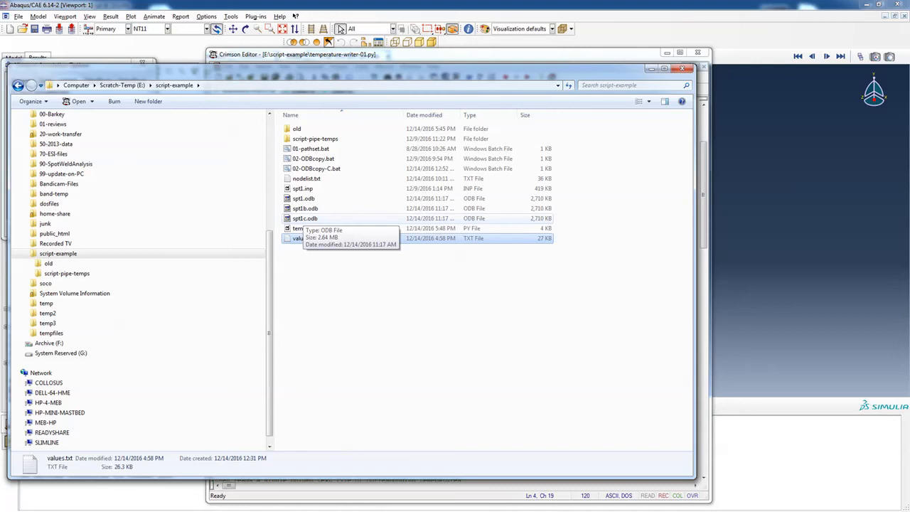
pyautogui.moveTo(324, 227)
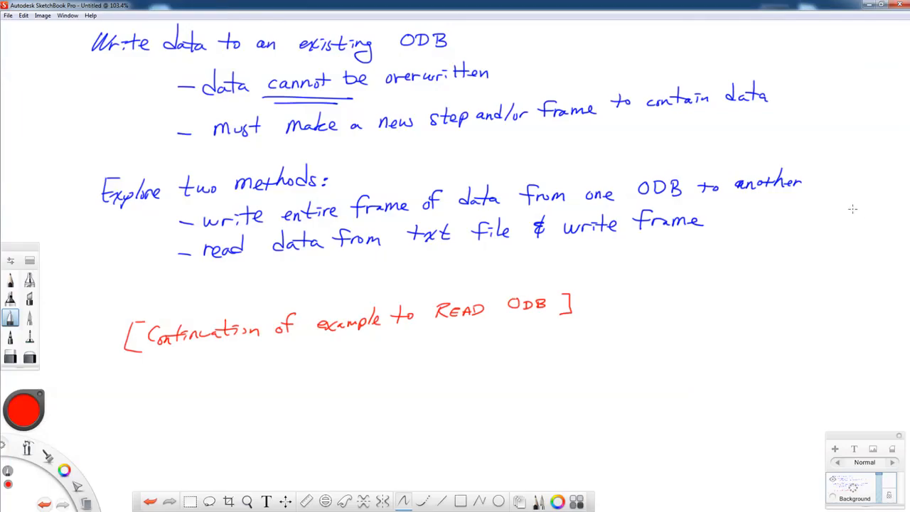
pyautogui.moveTo(802, 135)
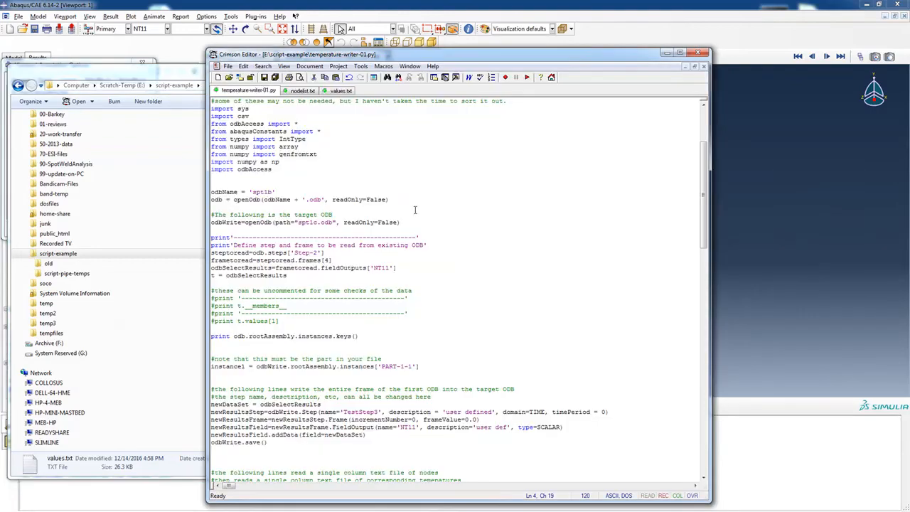
# Scroll the script to its step and frame setup and the nodelist.txt reading code
pyautogui.scroll(-3)
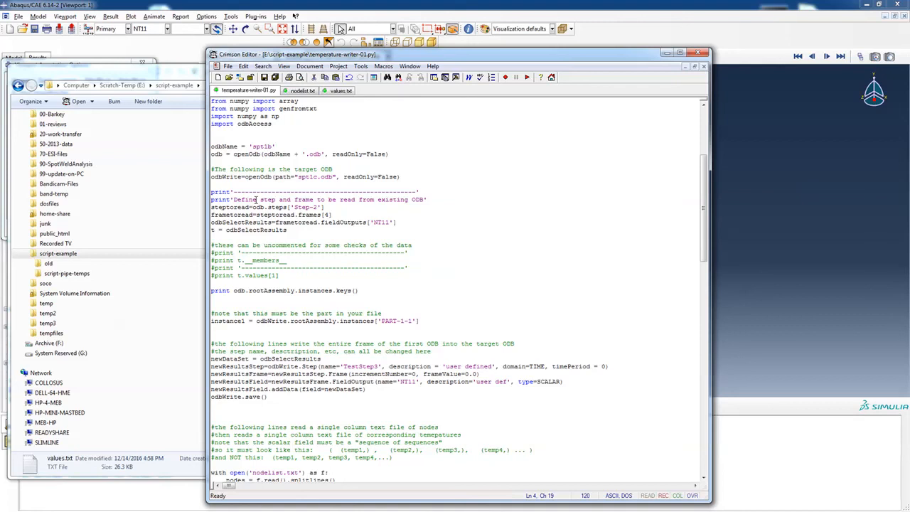
pyautogui.moveTo(318, 205)
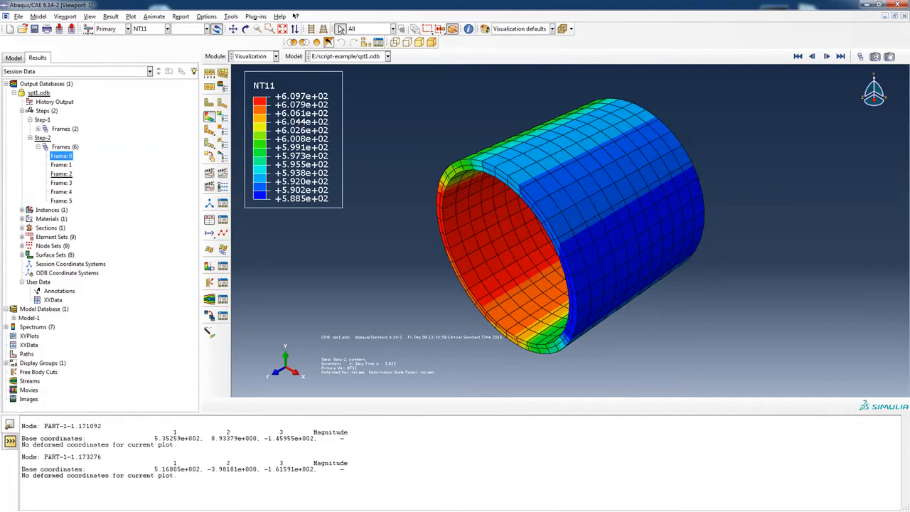
# Inspect the Step-2 frames of the pipe NT11 results in the Results tree
pyautogui.click(60, 190)
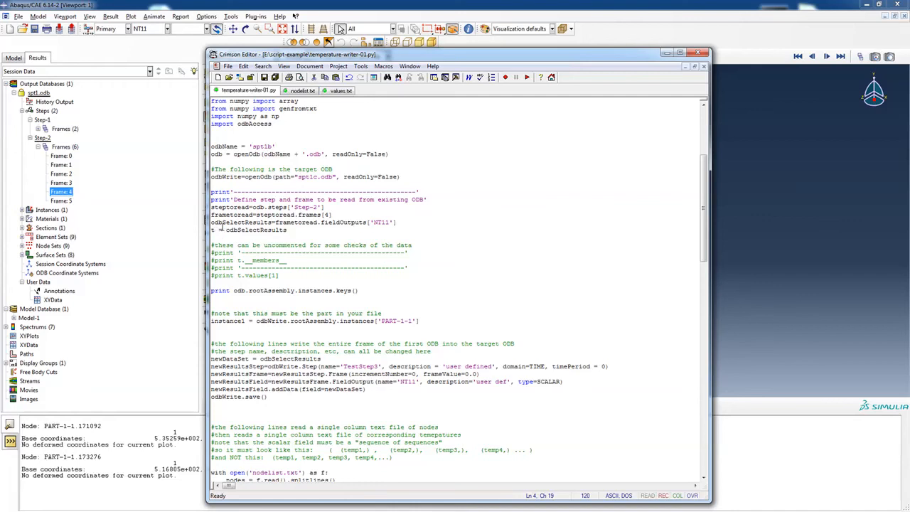
# Scroll the script from the ODB opening lines to the nodelist.txt integer conversion
pyautogui.click(383, 221)
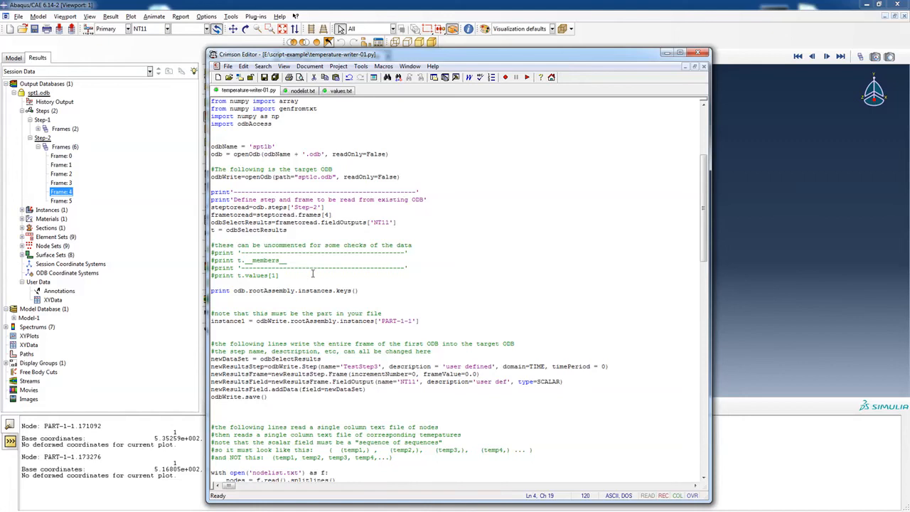
pyautogui.moveTo(271, 292)
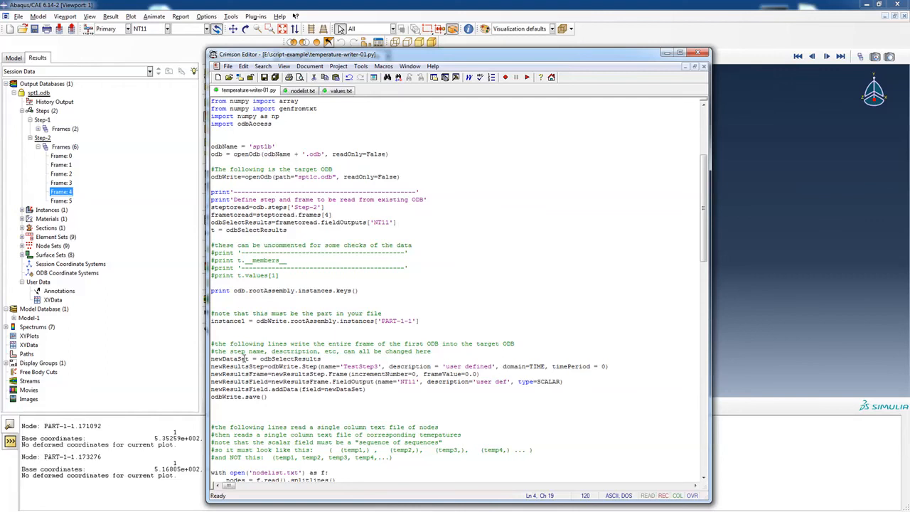
pyautogui.scroll(-3)
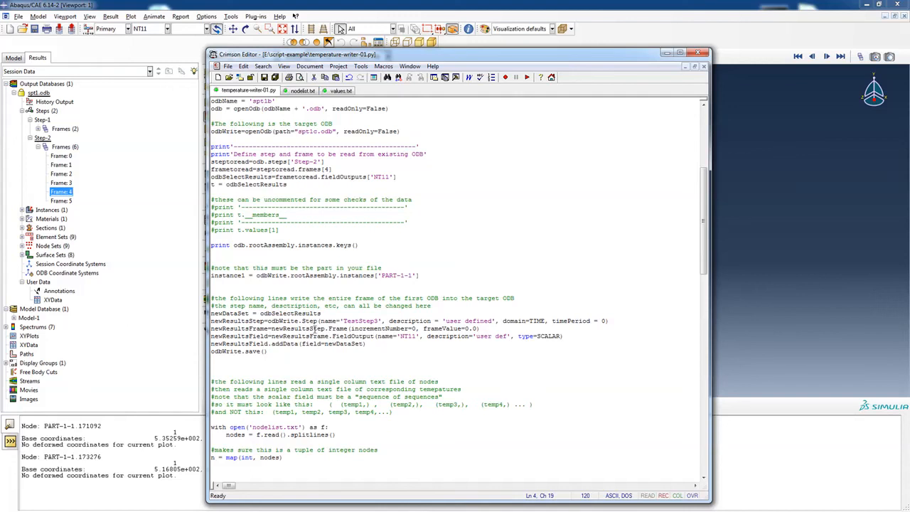
# Scroll to the values.txt tuple reading and the six-node NT11 field data section
pyautogui.scroll(-3)
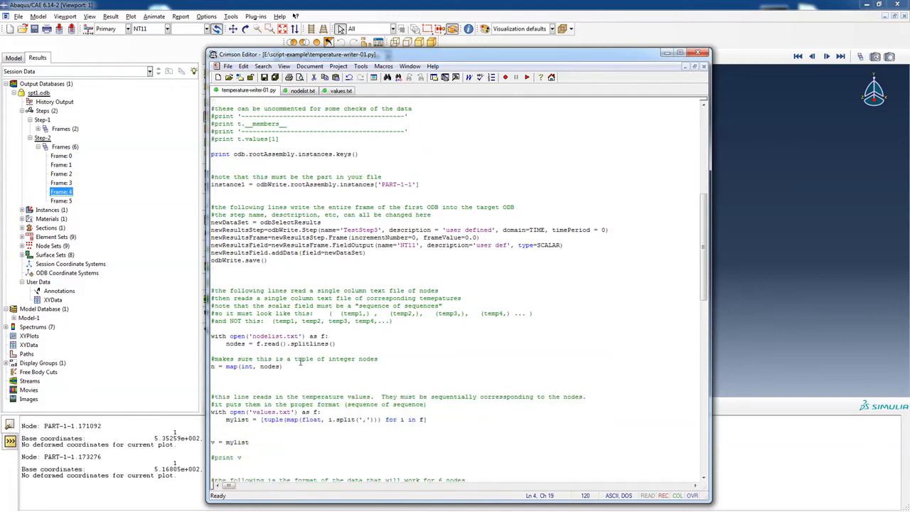
pyautogui.scroll(-3)
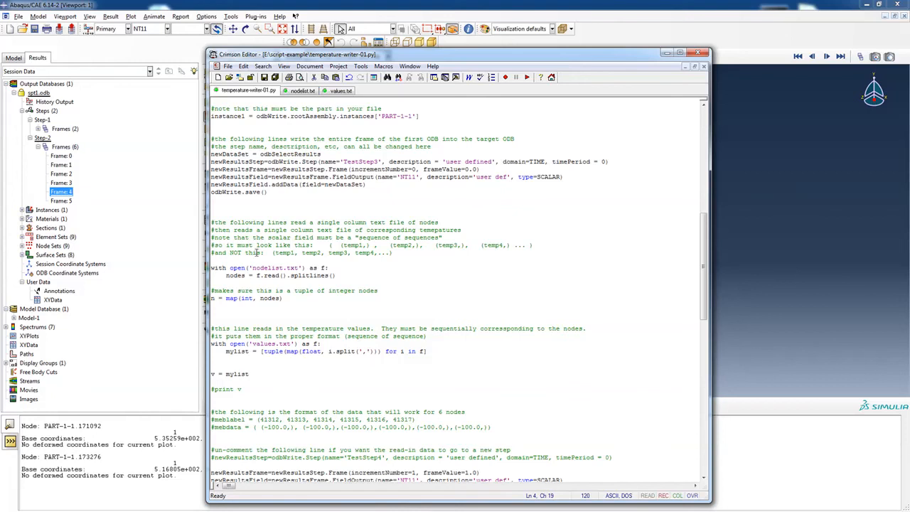
pyautogui.moveTo(249, 293)
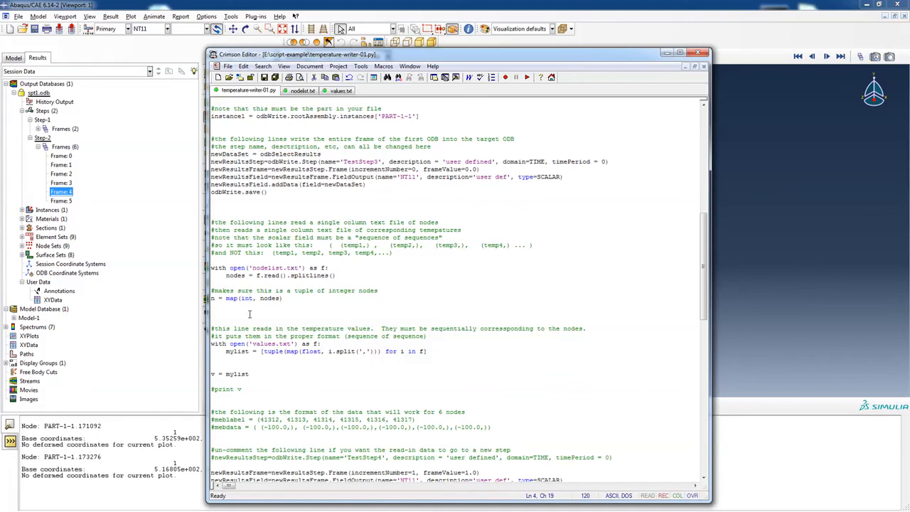
pyautogui.scroll(-3)
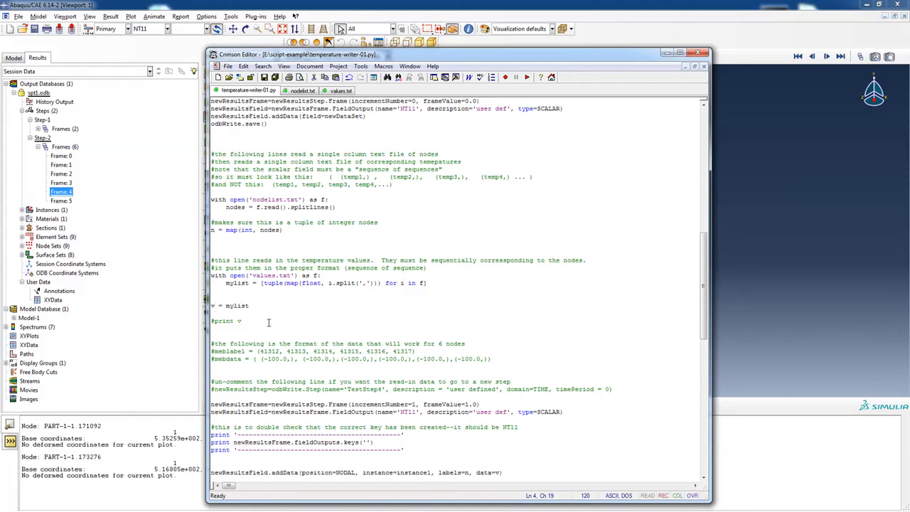
# Scroll to the script's end showing addData, odbWrite.save() and odb.close()
pyautogui.scroll(-3)
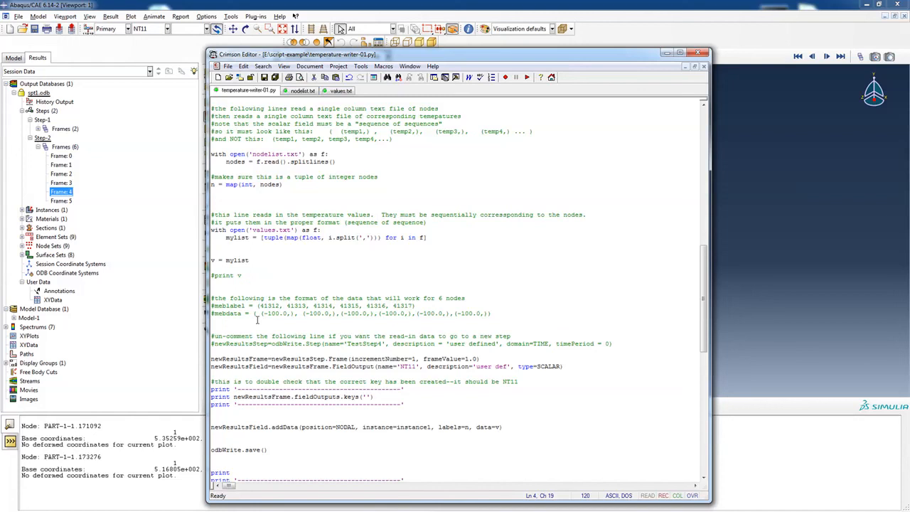
pyautogui.moveTo(483, 324)
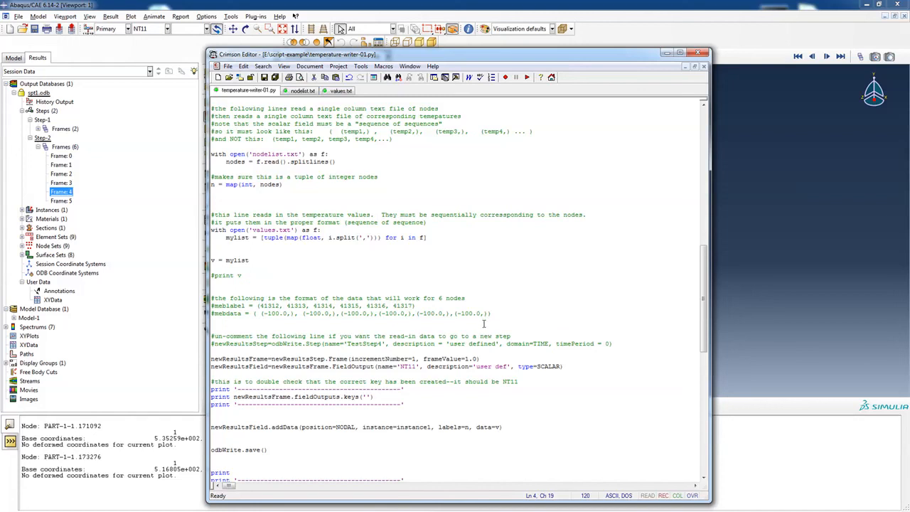
pyautogui.moveTo(293, 315)
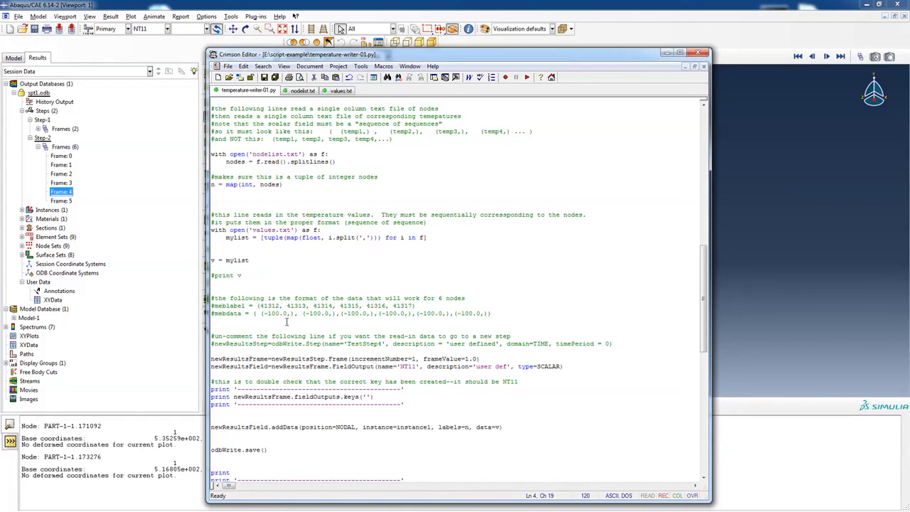
pyautogui.moveTo(263, 316)
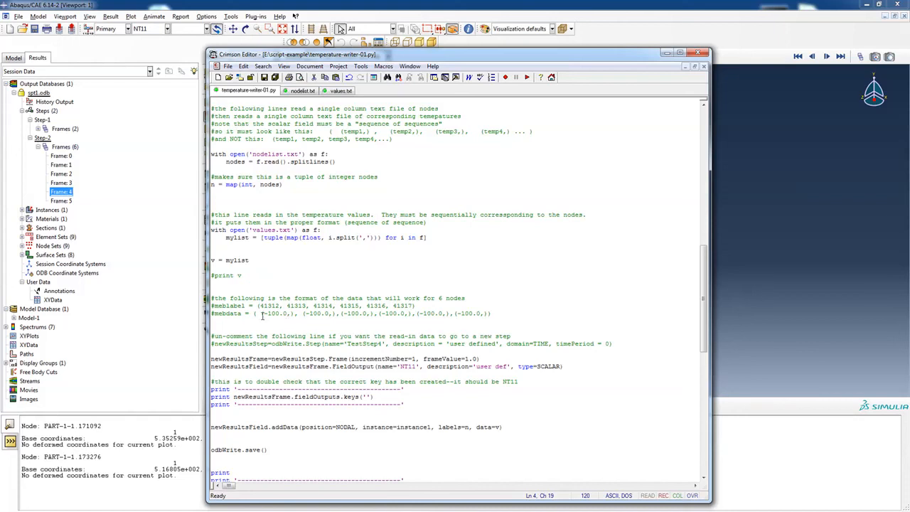
pyautogui.moveTo(298, 316)
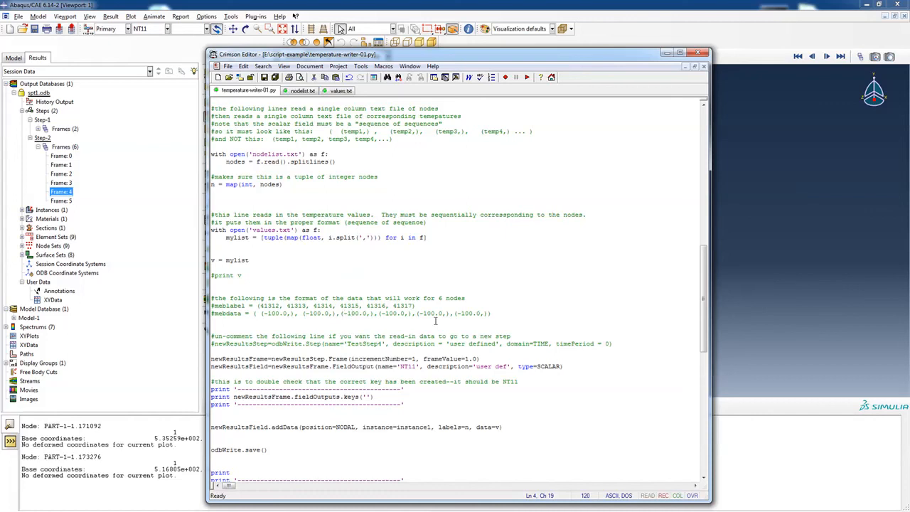
pyautogui.scroll(-3)
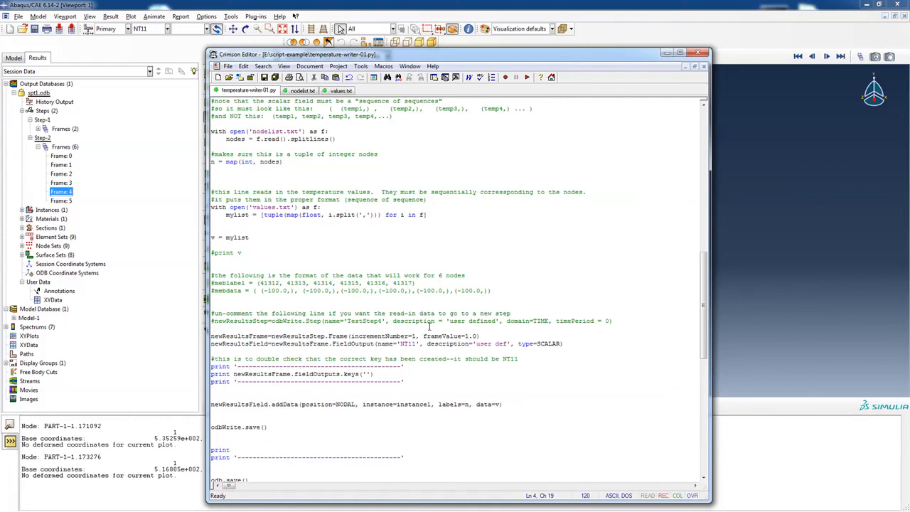
pyautogui.scroll(-3)
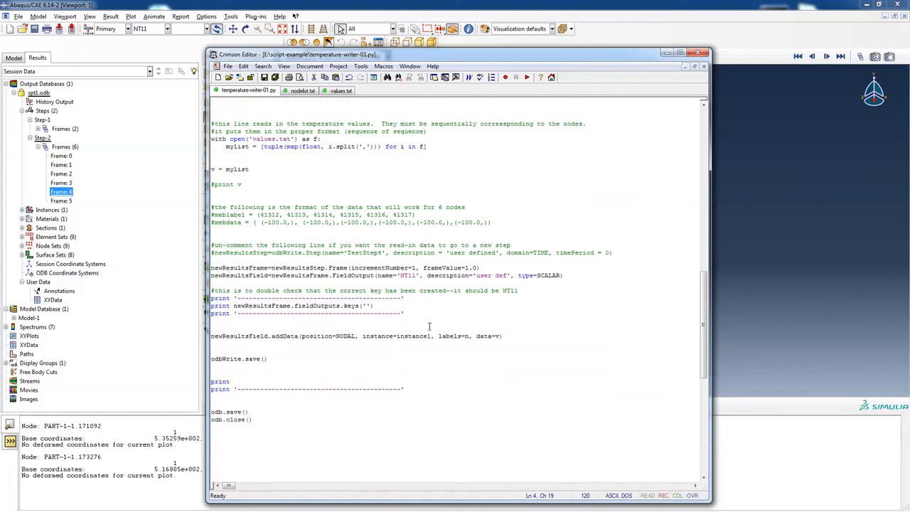
pyautogui.scroll(3)
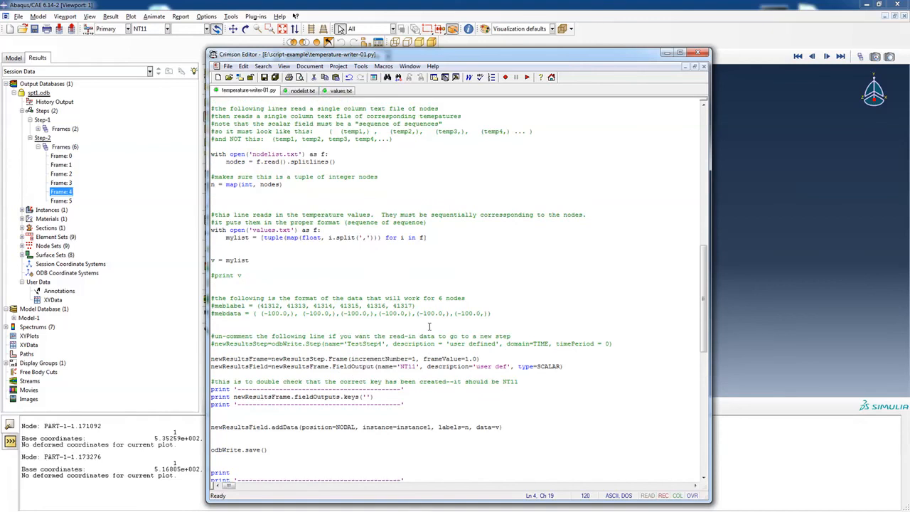
pyautogui.scroll(-3)
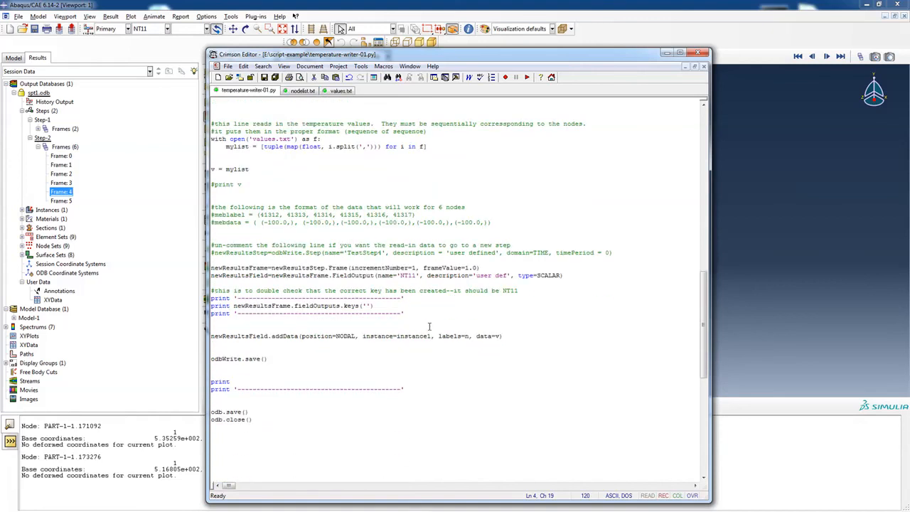
pyautogui.scroll(3)
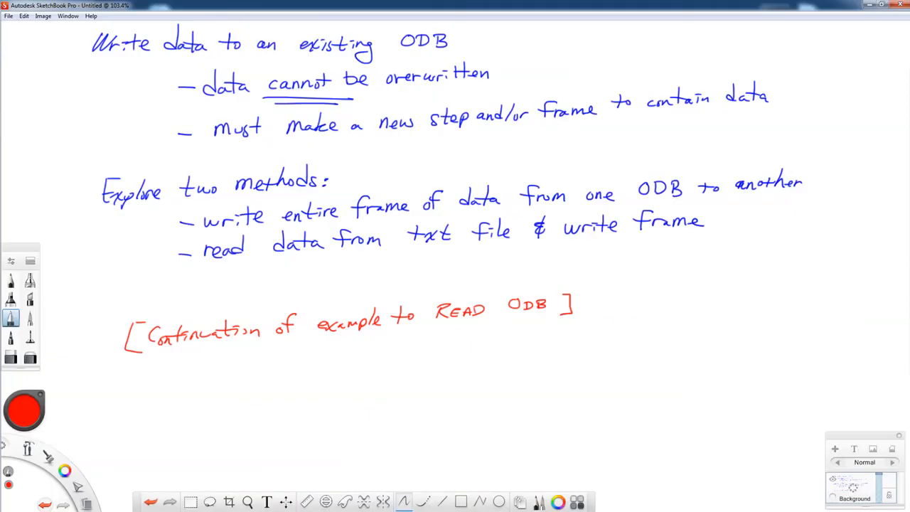
pyautogui.moveTo(688, 261)
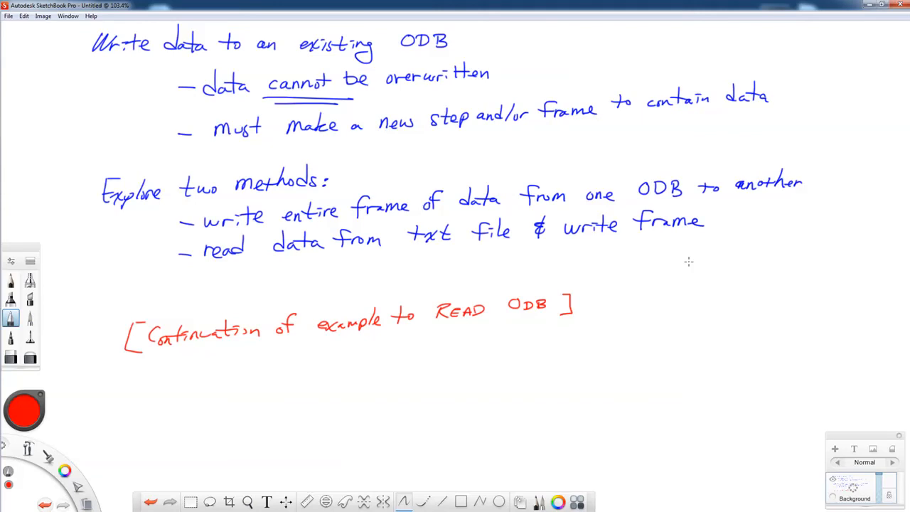
pyautogui.moveTo(250, 412)
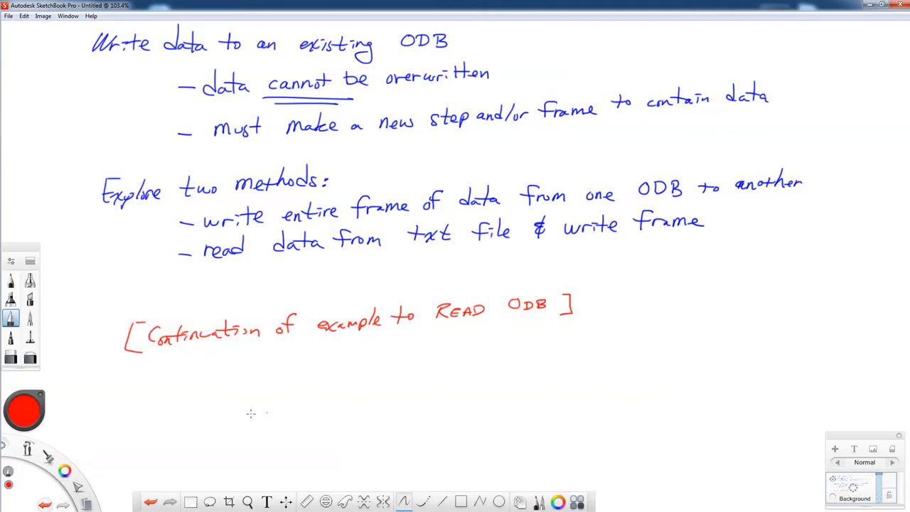
# Handwrite 'sequence of sequences' with the example tuple (t1, t2, t3, ...) beneath the note
pyautogui.moveTo(142, 376); pyautogui.dragTo(173, 381)
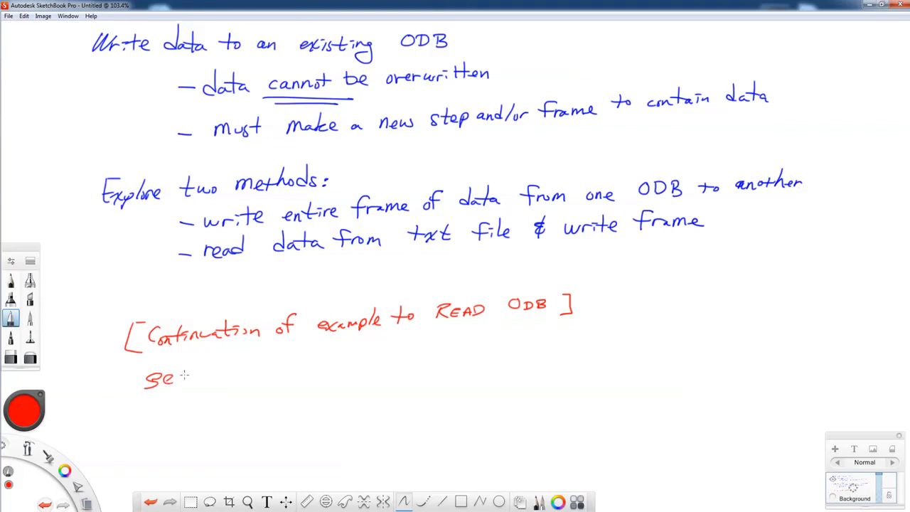
pyautogui.moveTo(178, 377); pyautogui.dragTo(267, 376)
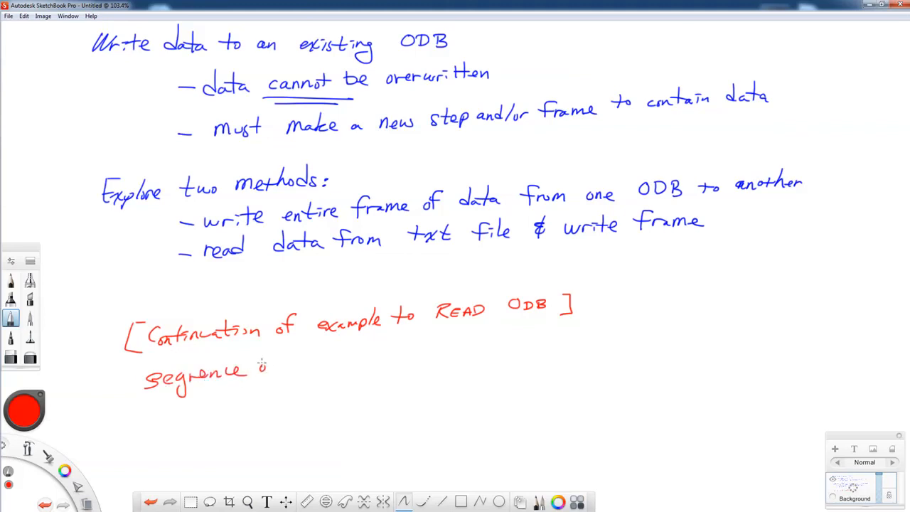
pyautogui.moveTo(263, 362); pyautogui.dragTo(334, 367)
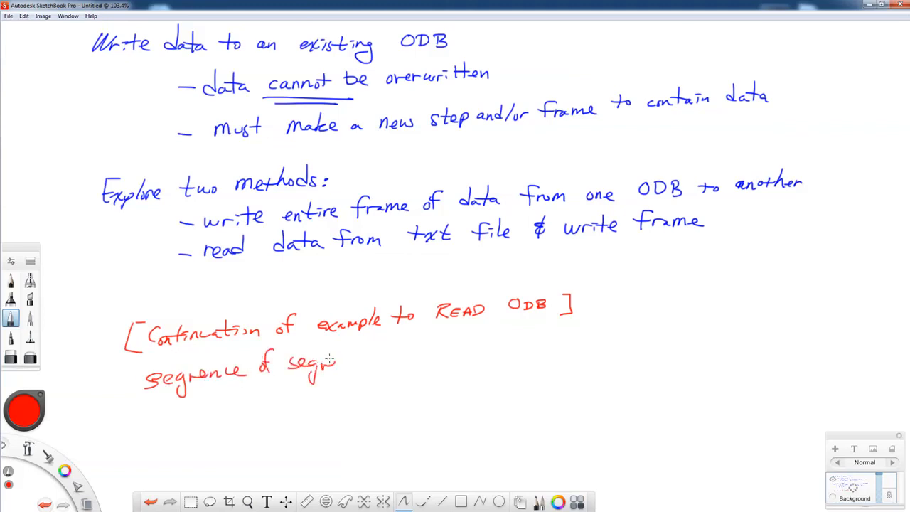
pyautogui.moveTo(327, 361); pyautogui.dragTo(380, 361)
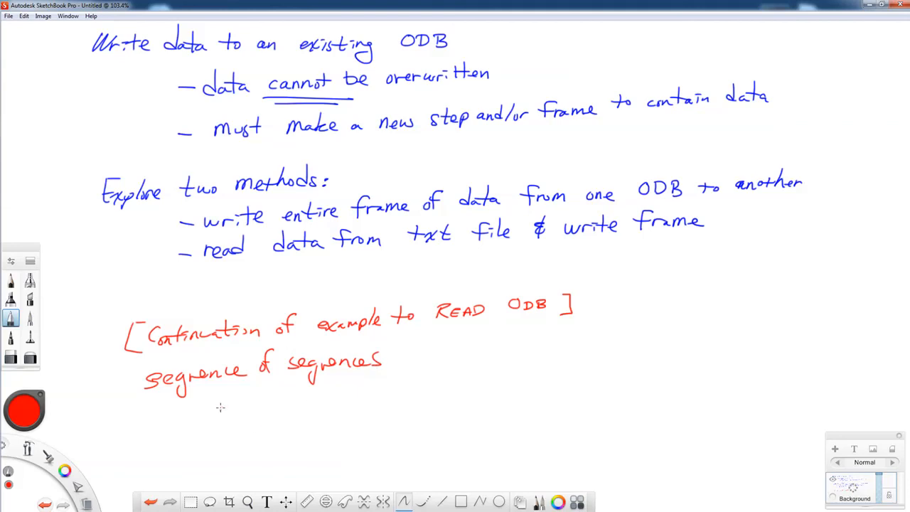
pyautogui.moveTo(210, 405); pyautogui.dragTo(202, 419)
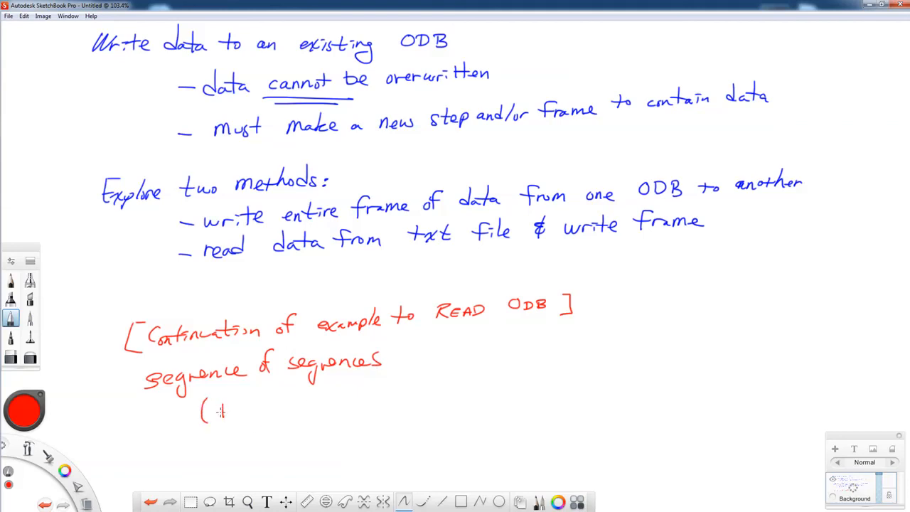
pyautogui.moveTo(216, 413); pyautogui.dragTo(277, 410)
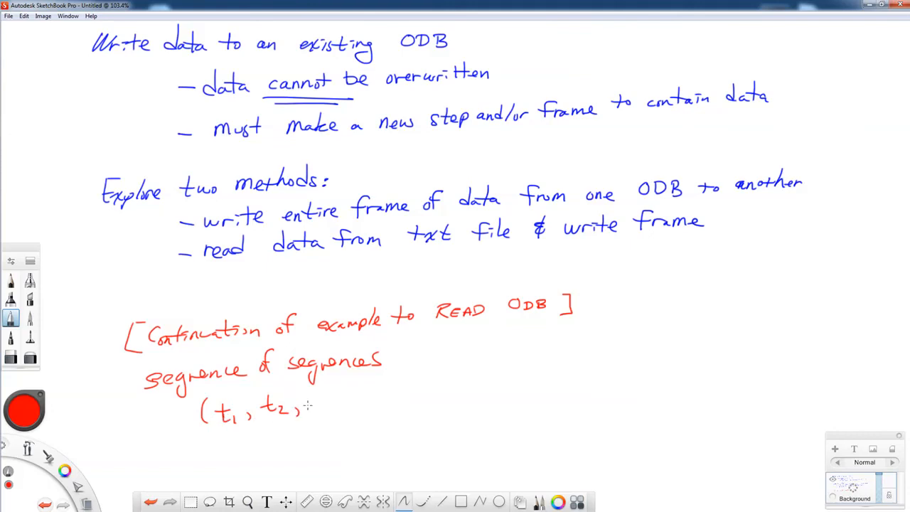
pyautogui.moveTo(310, 398); pyautogui.dragTo(349, 415)
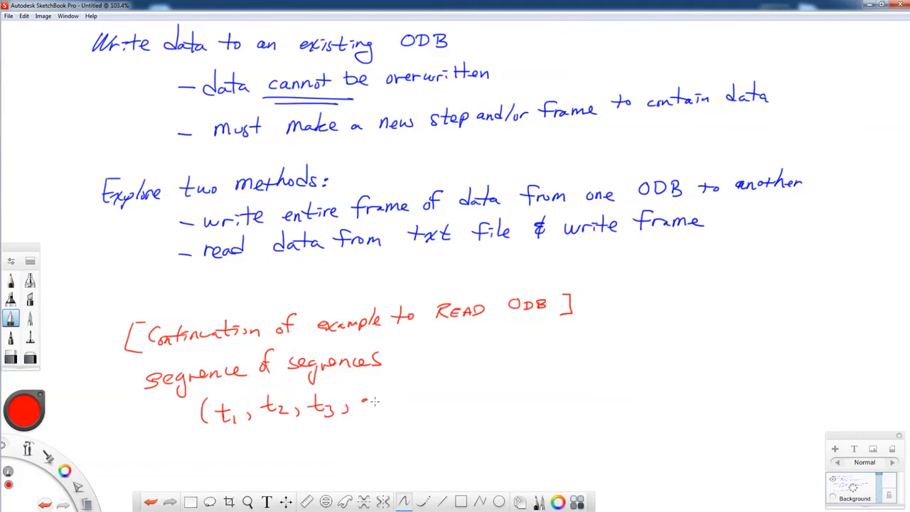
pyautogui.moveTo(355, 400); pyautogui.dragTo(405, 412)
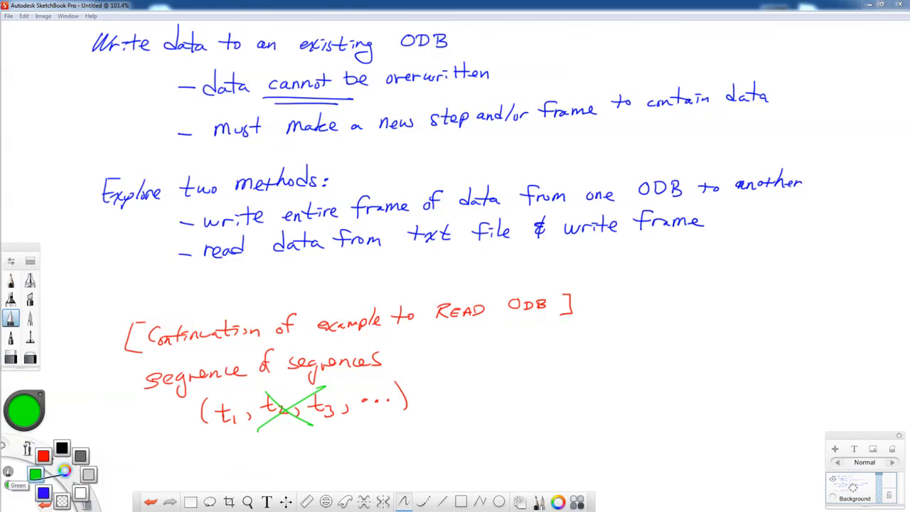
# In blue ink, handwrite the single-element tuples (t1,), (t2,), (t3,), ... below it
pyautogui.click(37, 472)
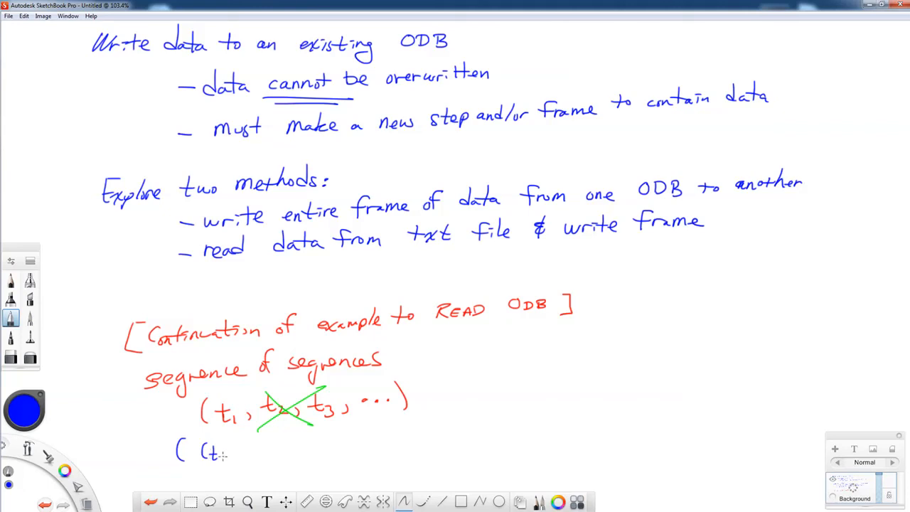
pyautogui.moveTo(213, 455); pyautogui.dragTo(249, 458)
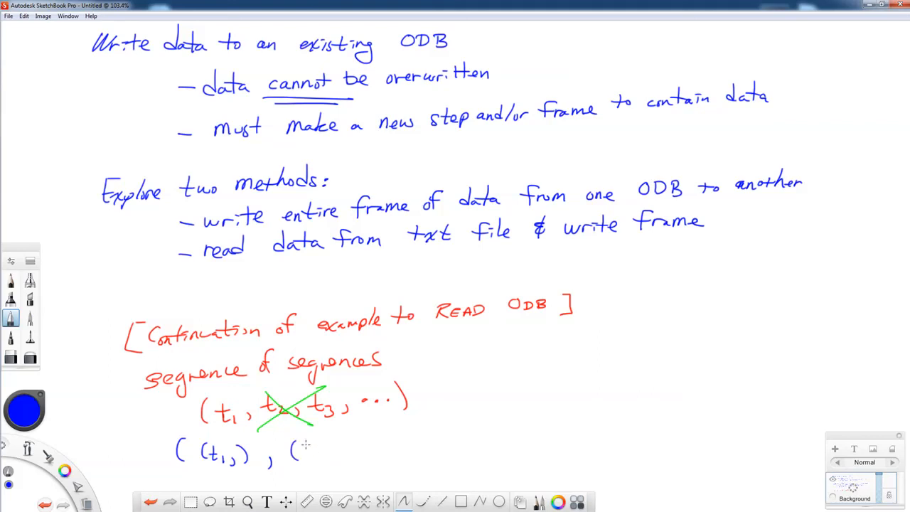
pyautogui.moveTo(298, 452); pyautogui.dragTo(327, 458)
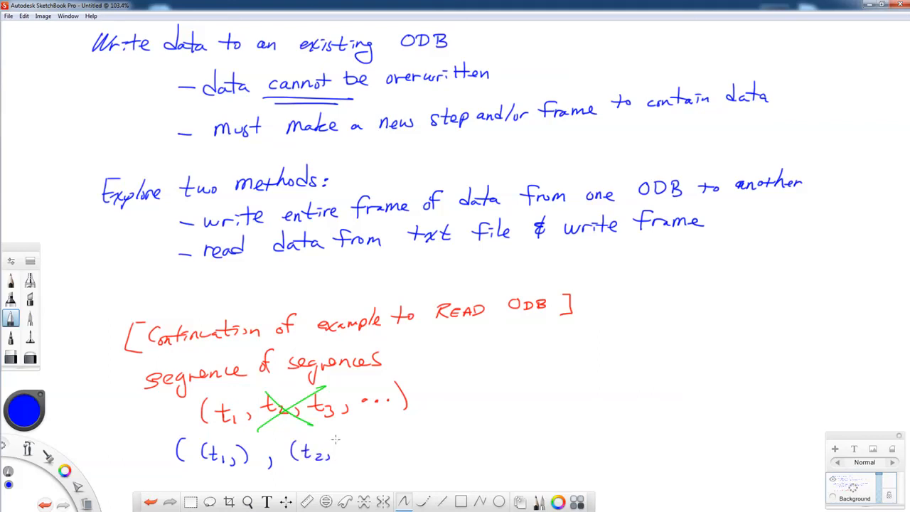
pyautogui.moveTo(324, 444); pyautogui.dragTo(369, 462)
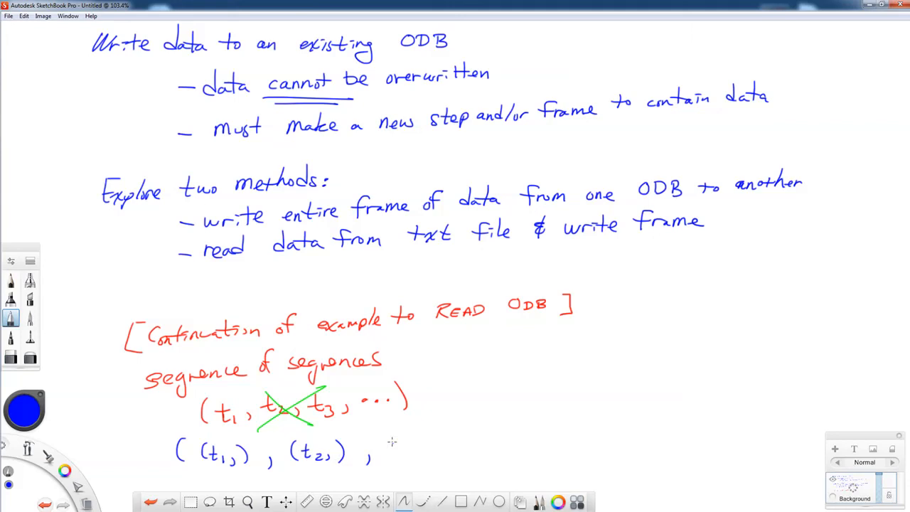
pyautogui.moveTo(387, 455); pyautogui.dragTo(415, 448)
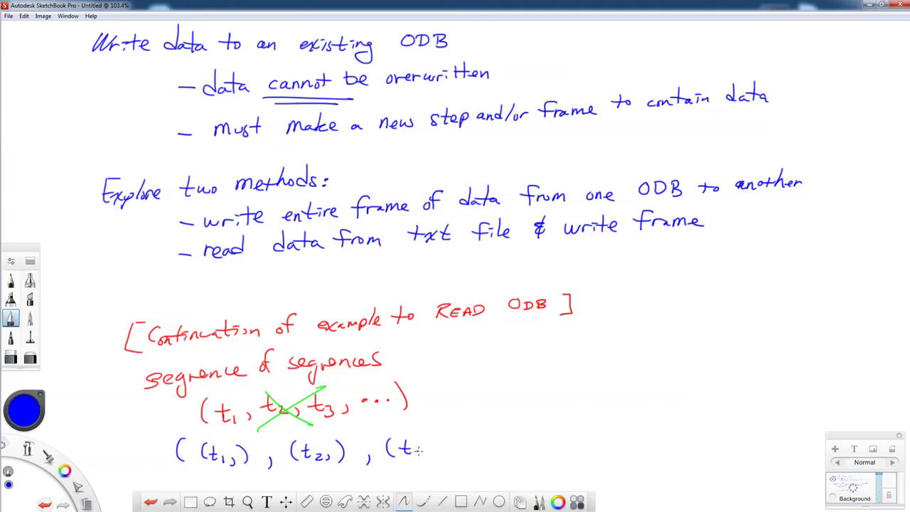
pyautogui.moveTo(409, 455); pyautogui.dragTo(447, 443)
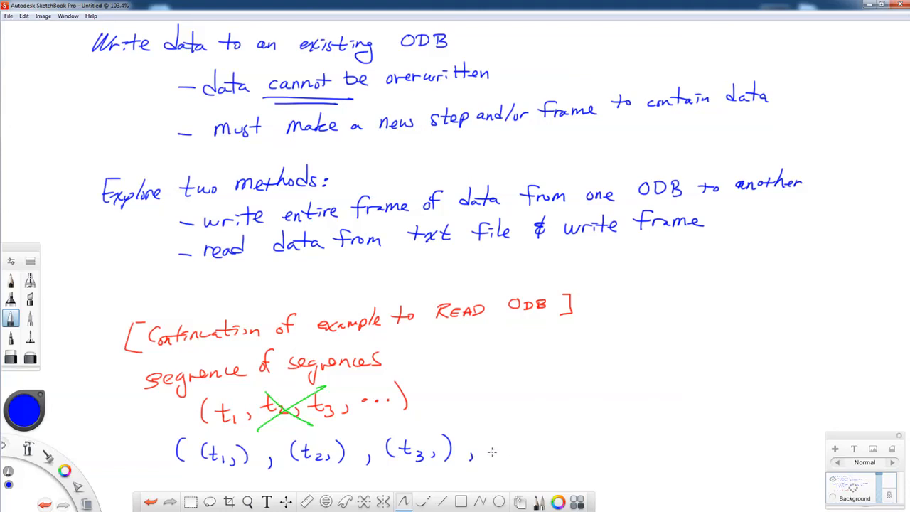
pyautogui.moveTo(490, 452); pyautogui.dragTo(547, 441)
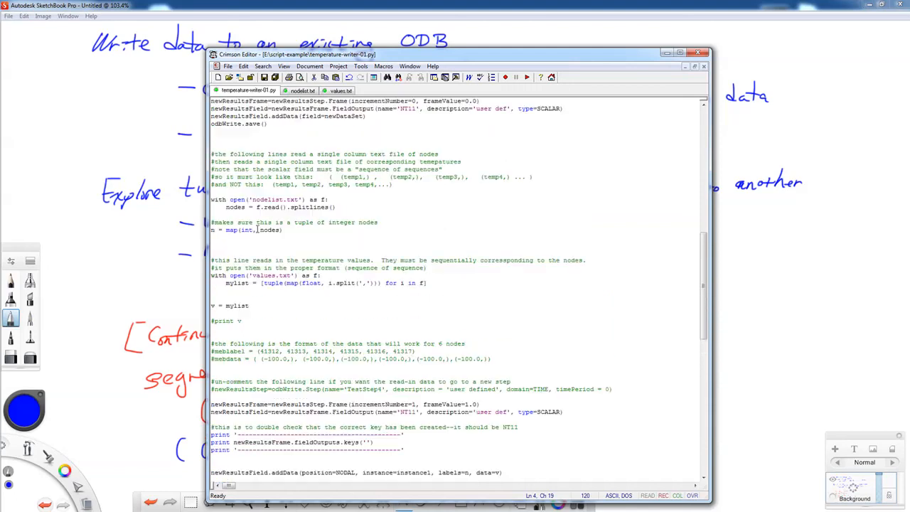
# Scroll the temperature-writer script to the node-label and value reading code
pyautogui.scroll(3)
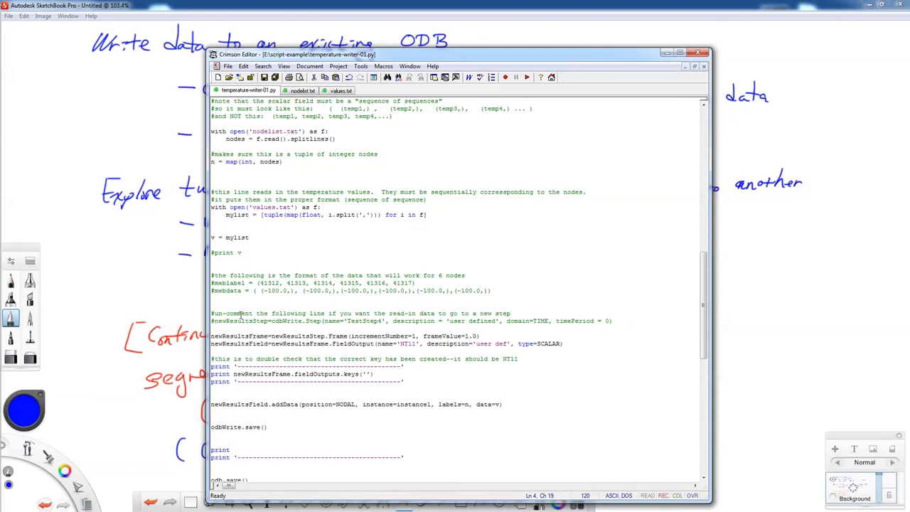
pyautogui.moveTo(376, 321)
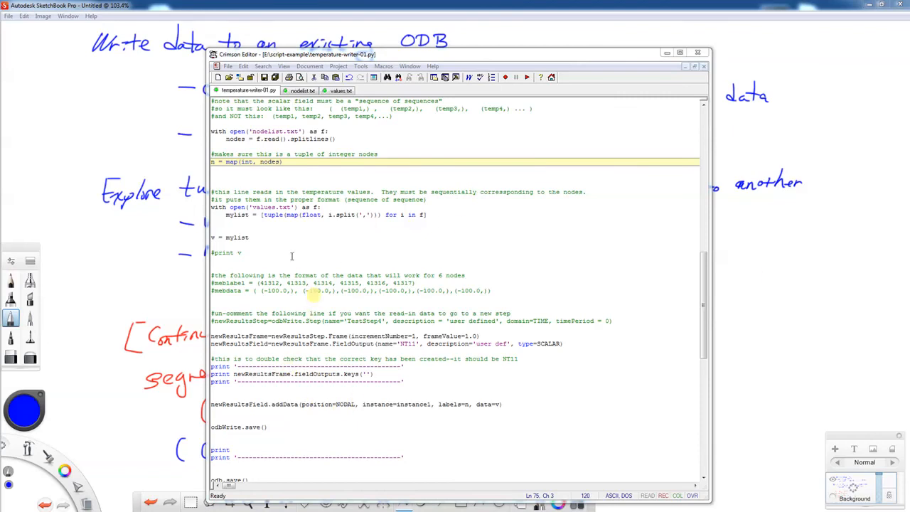
pyautogui.moveTo(463, 415)
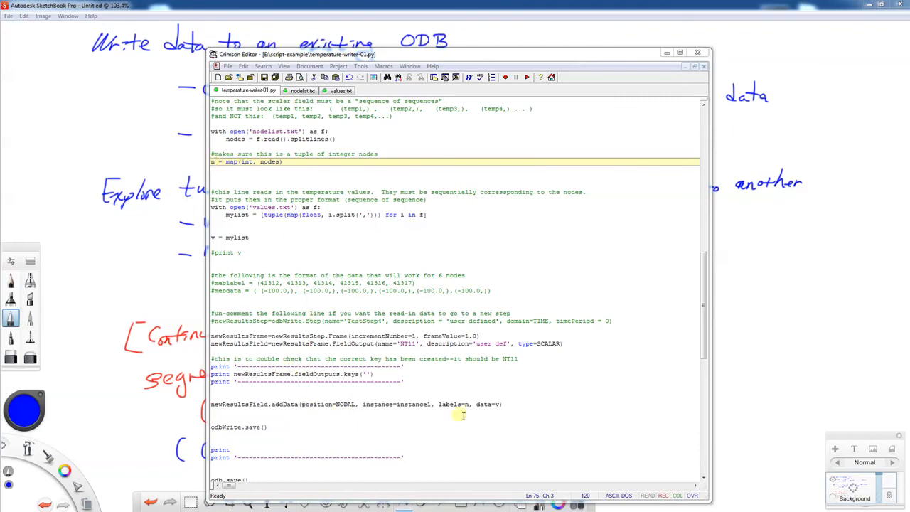
pyautogui.moveTo(244, 226)
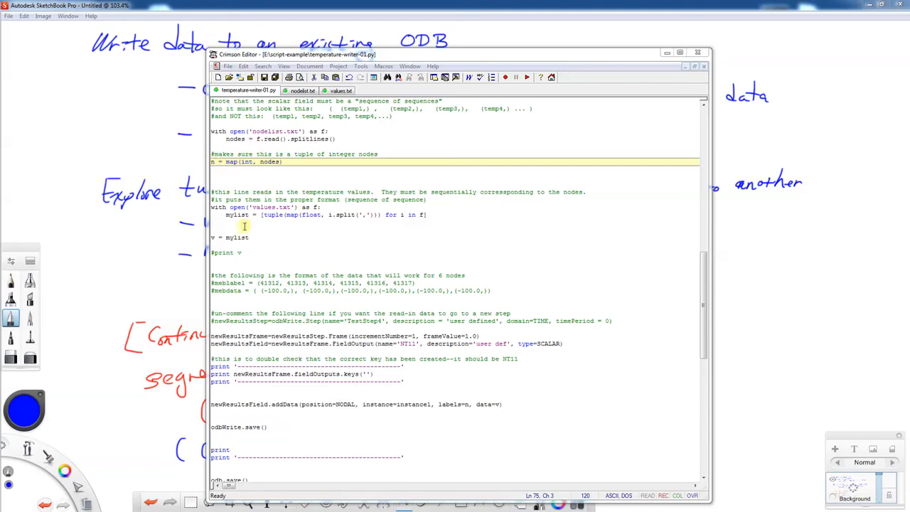
pyautogui.moveTo(216, 215)
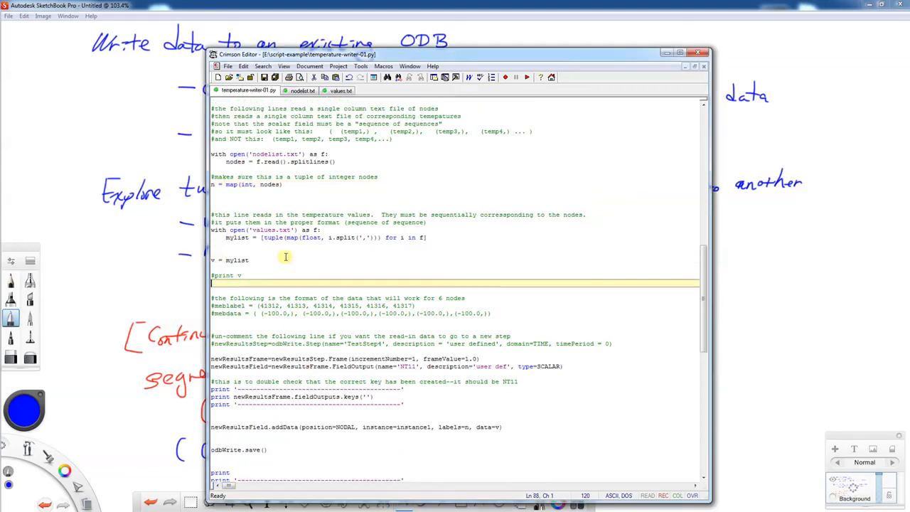
pyautogui.scroll(3)
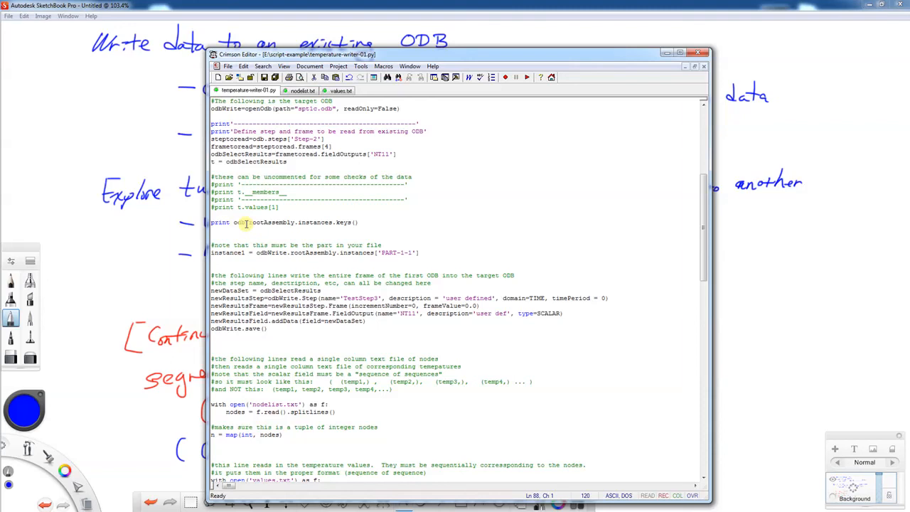
pyautogui.scroll(-3)
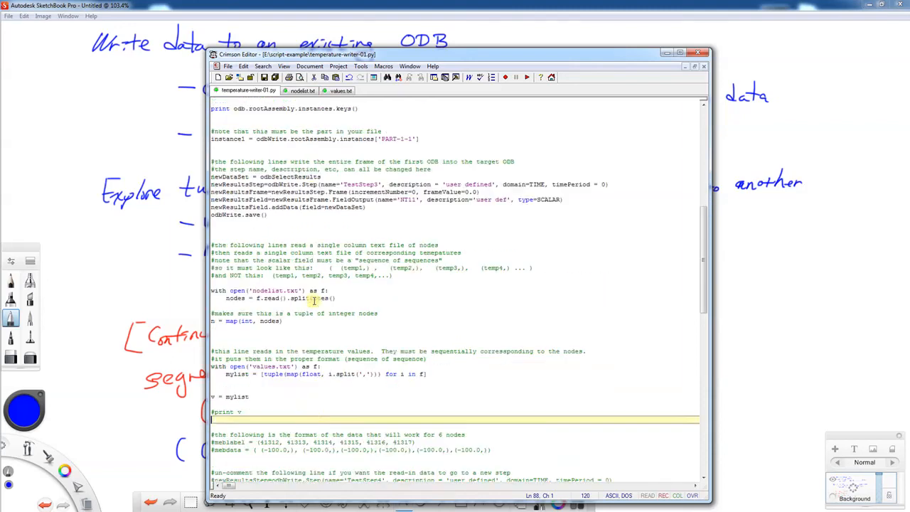
pyautogui.scroll(-3)
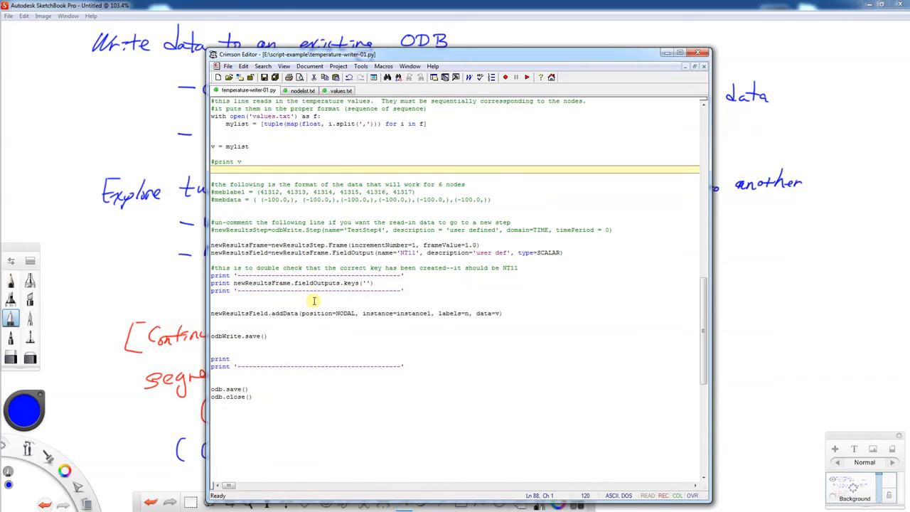
pyautogui.moveTo(247, 392)
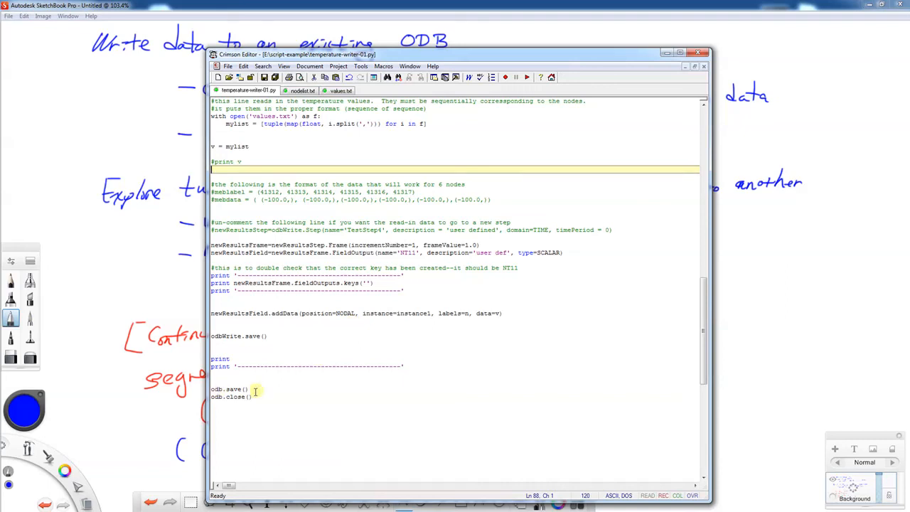
pyautogui.moveTo(420, 292)
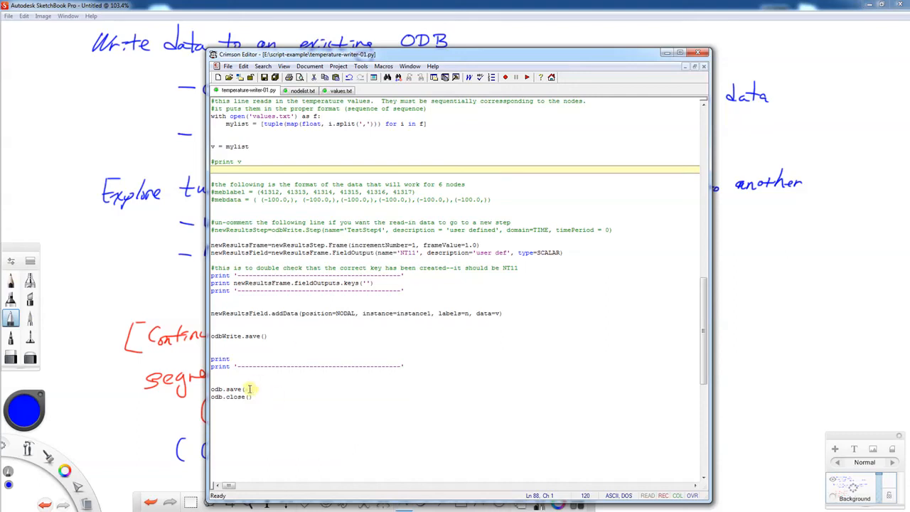
pyautogui.moveTo(308, 353)
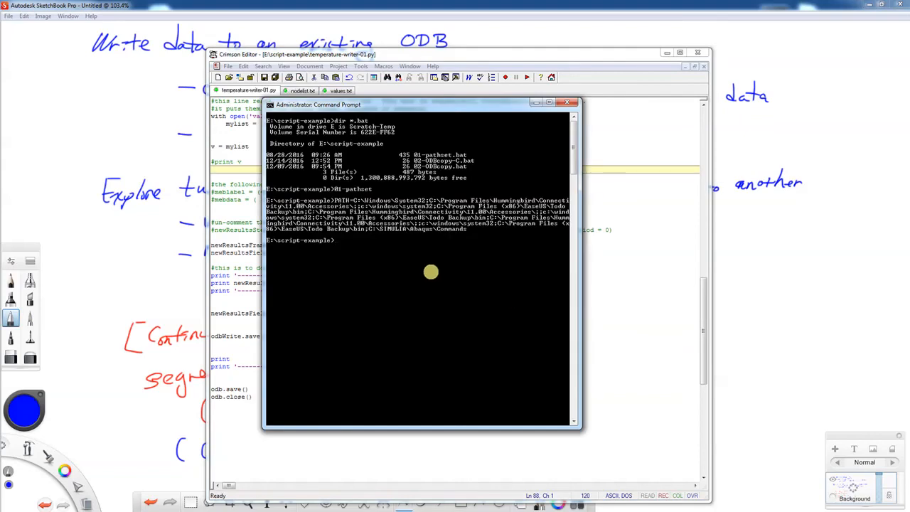
# Run 'abaqus python temperature-writer-01.py' in Command Prompt to write the new frame
pyautogui.write('abaqus')
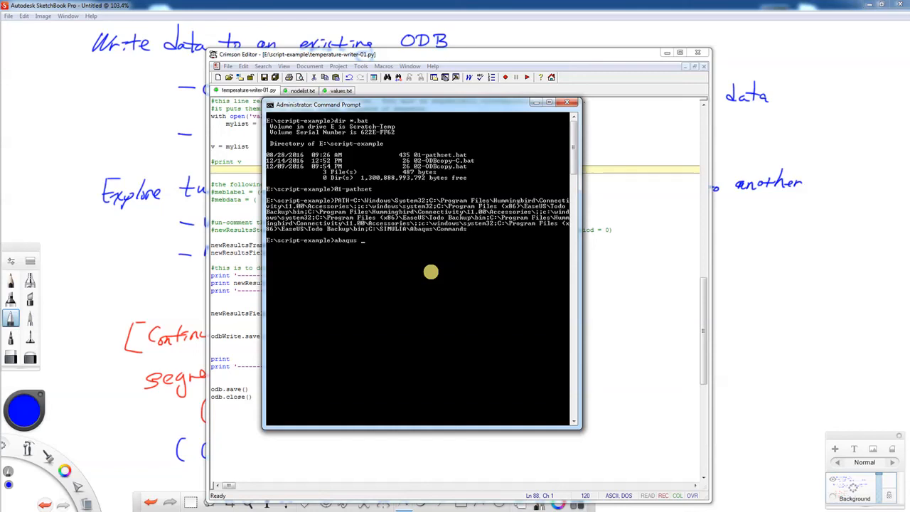
pyautogui.write('pyto')
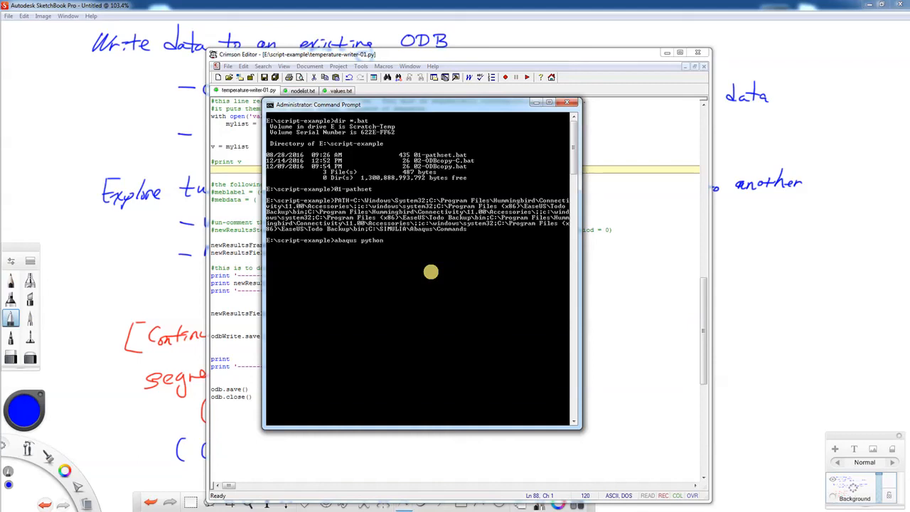
pyautogui.write('temperature')
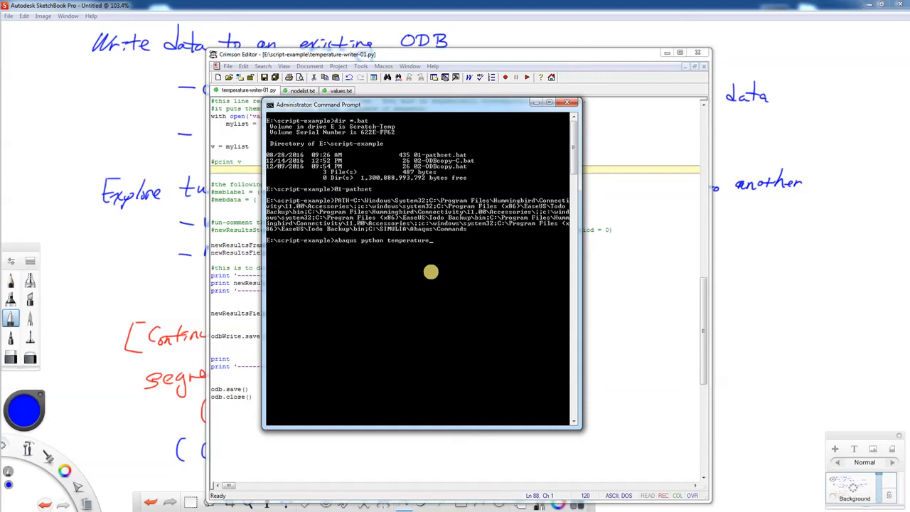
pyautogui.write('writer')
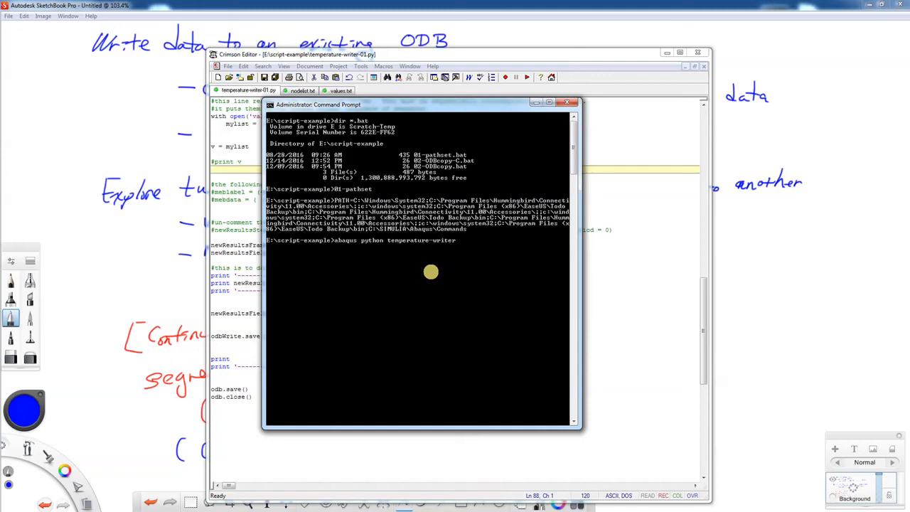
pyautogui.write('-01')
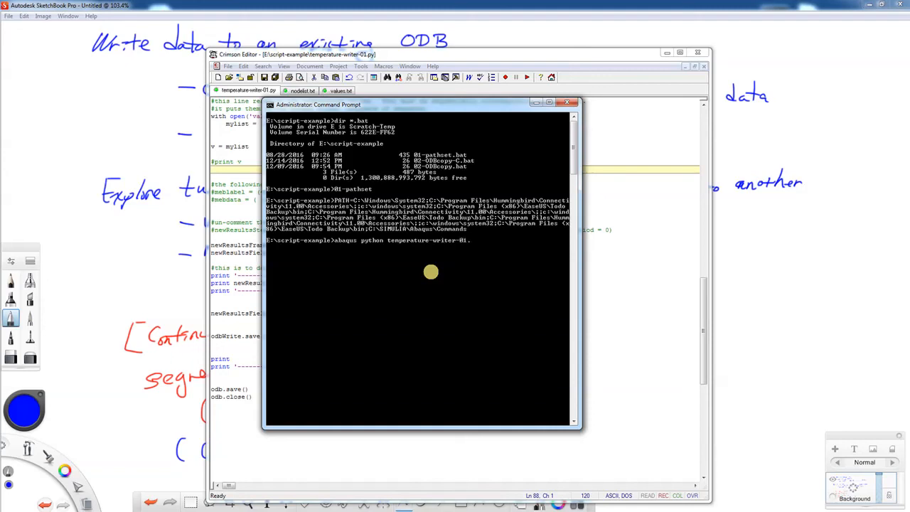
pyautogui.write('.py')
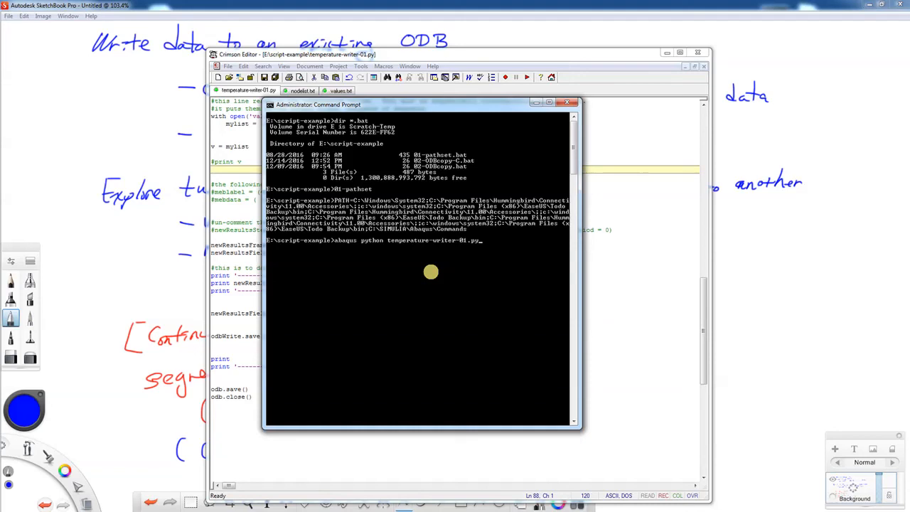
pyautogui.press('Return')
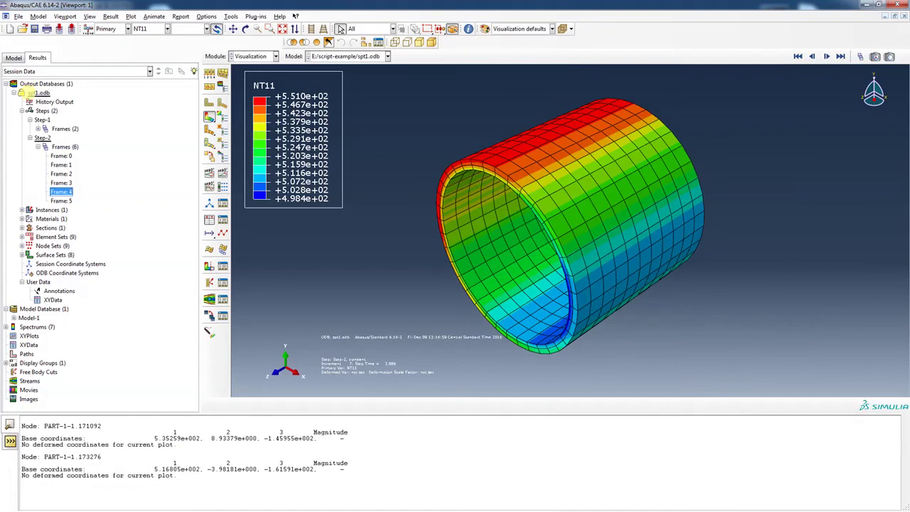
# Close the old database entry and open sp02c.odb from the File menu
pyautogui.rightClick(41, 93)
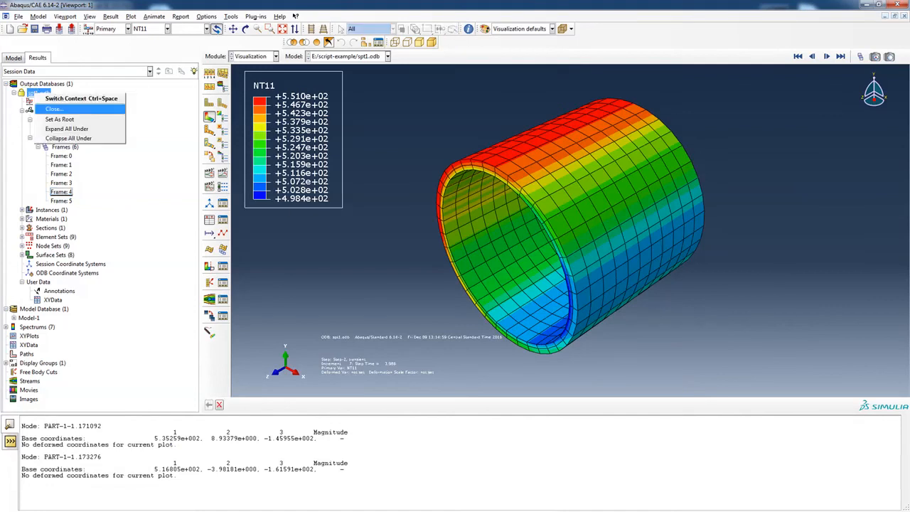
pyautogui.click(53, 108)
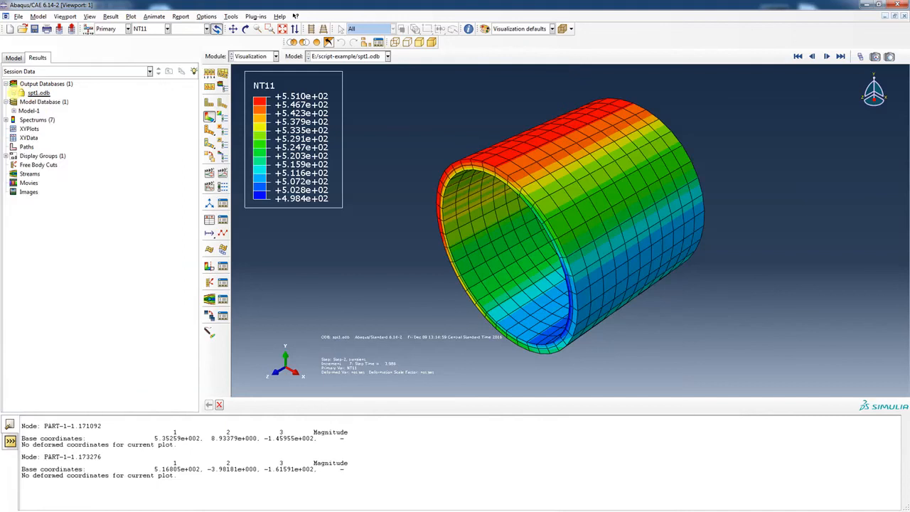
pyautogui.click(17, 17)
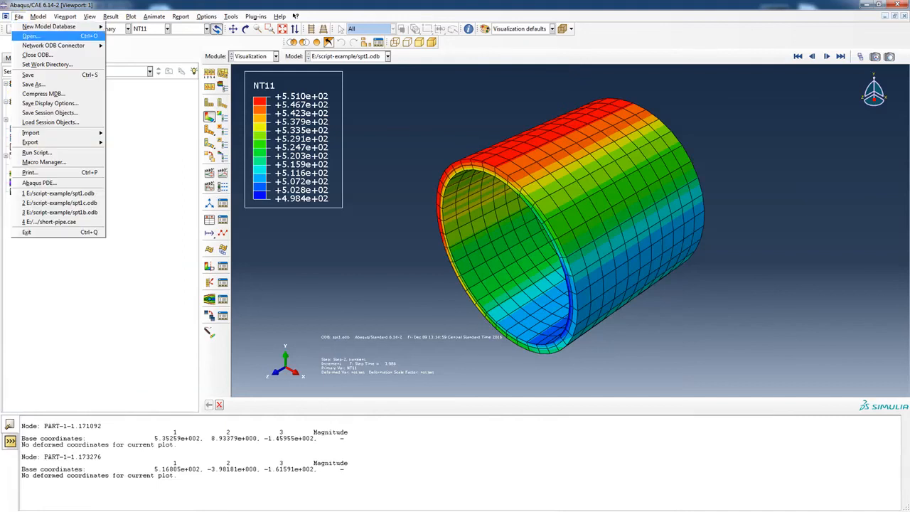
pyautogui.click(30, 36)
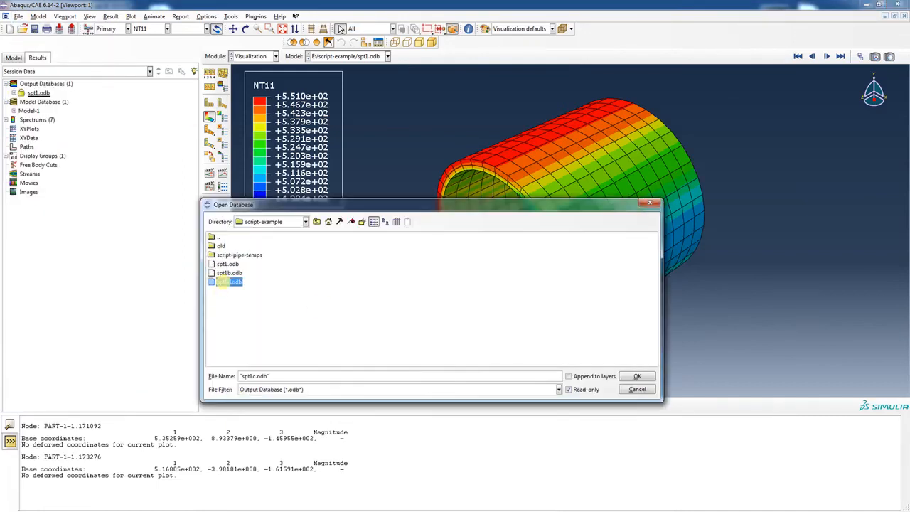
pyautogui.click(637, 376)
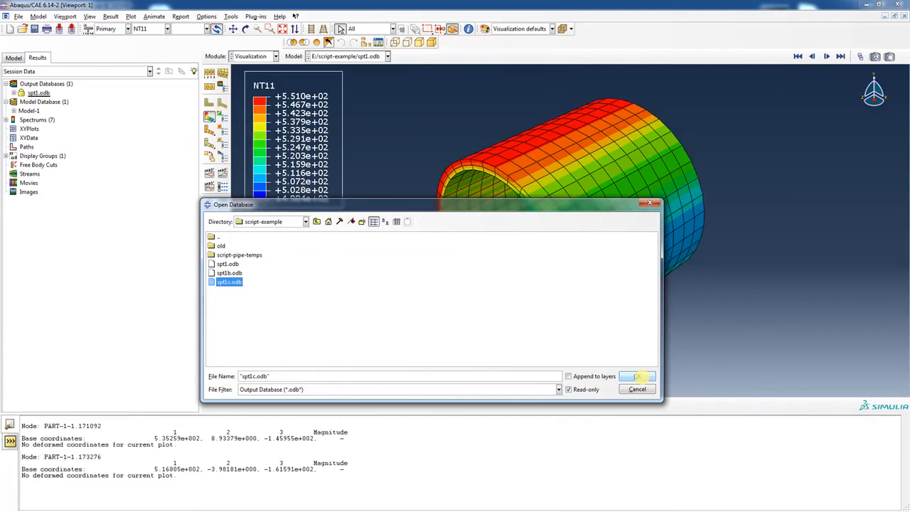
pyautogui.click(637, 375)
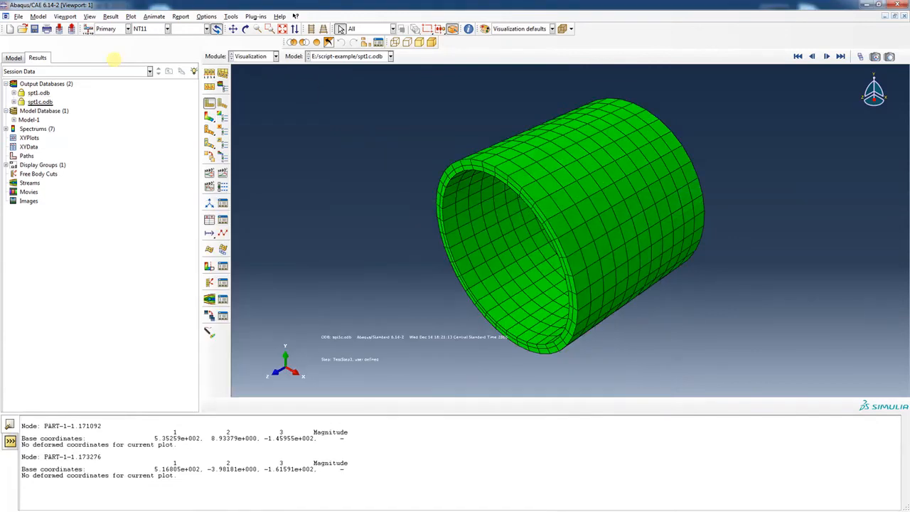
# Expand sp02c.odb > Steps > TestStep2 to reach its frames in the Results tree
pyautogui.click(17, 103)
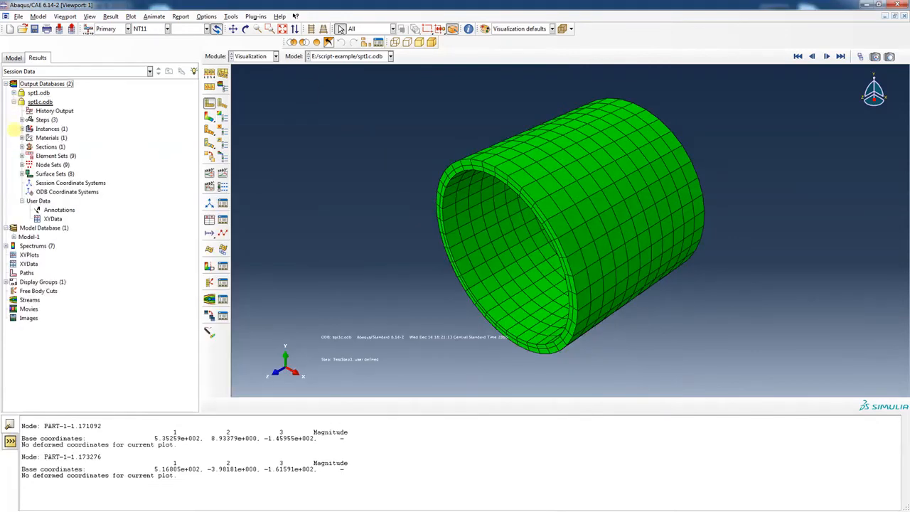
pyautogui.click(22, 119)
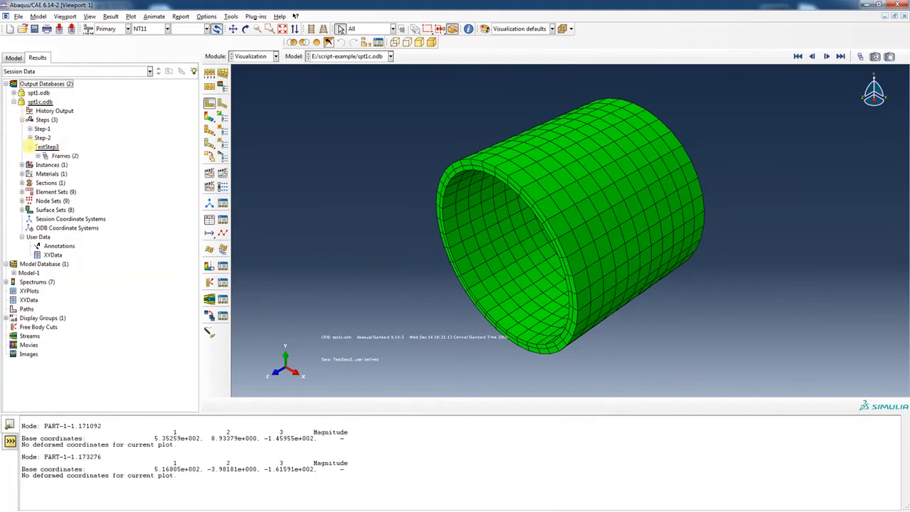
pyautogui.click(38, 155)
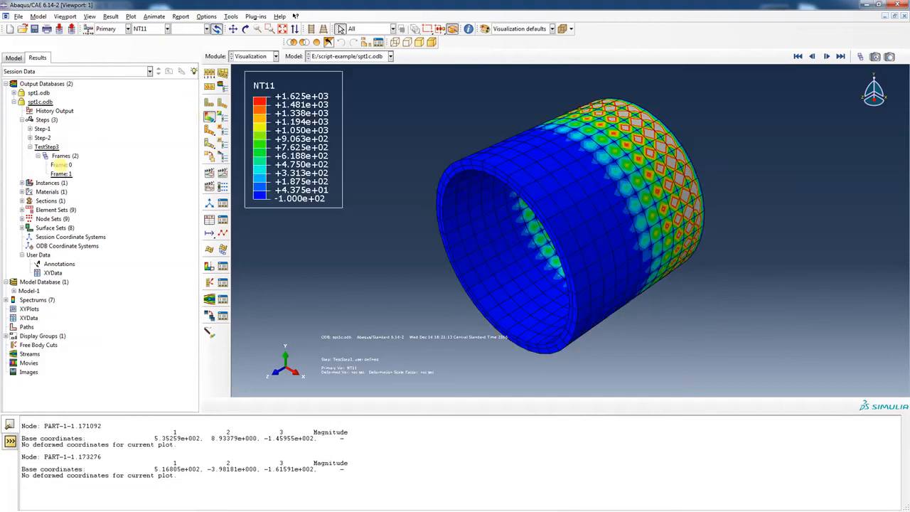
pyautogui.click(60, 165)
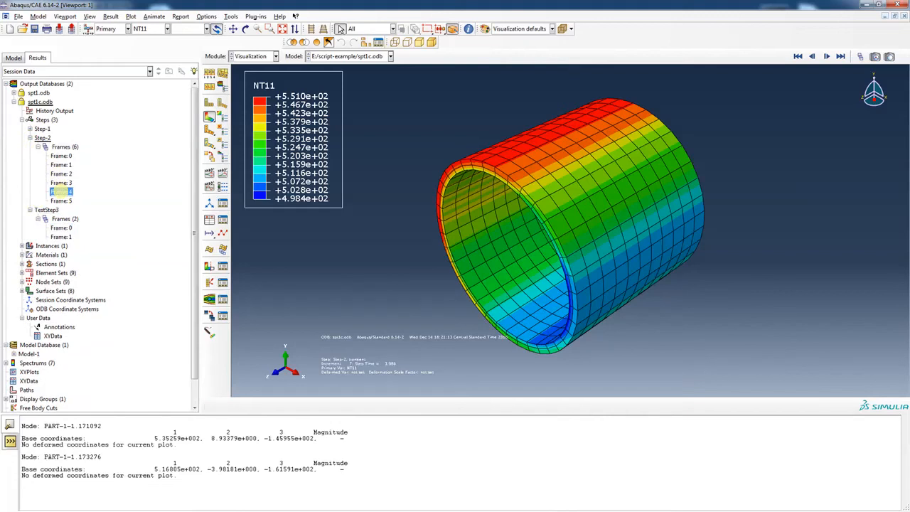
pyautogui.click(61, 236)
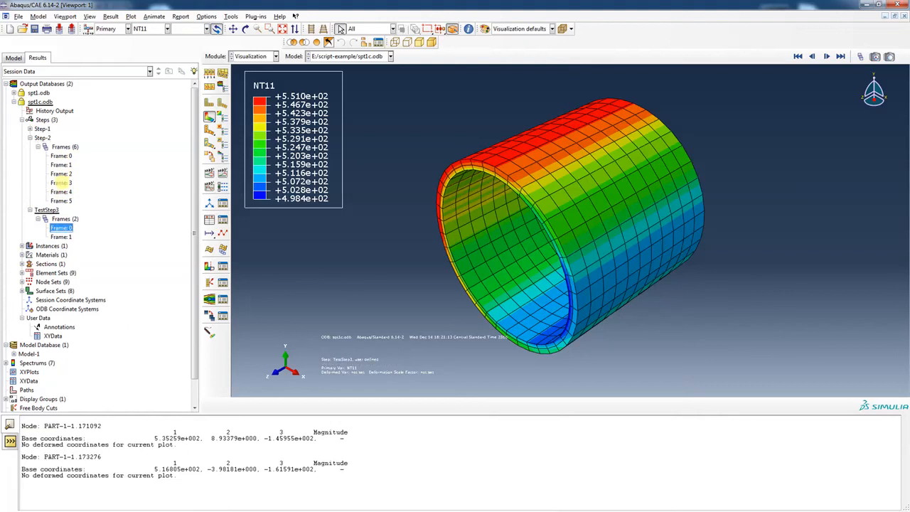
pyautogui.click(38, 128)
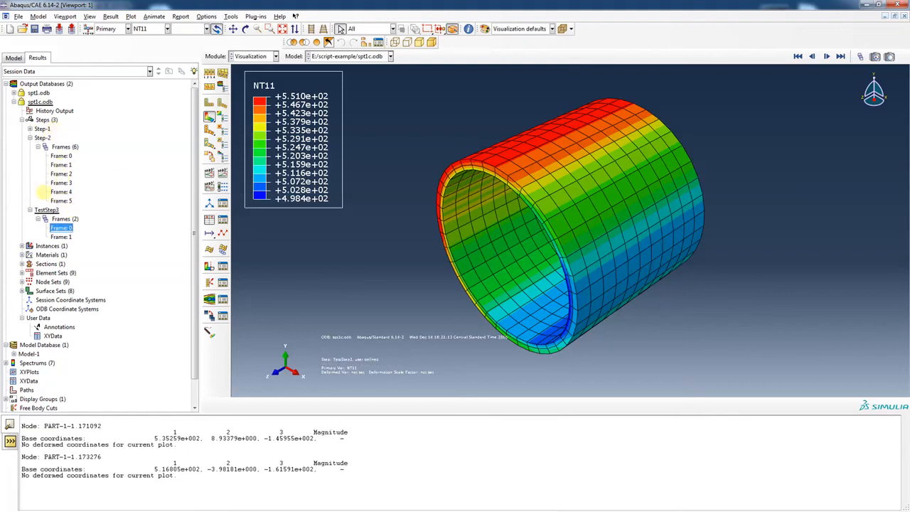
pyautogui.moveTo(62, 227)
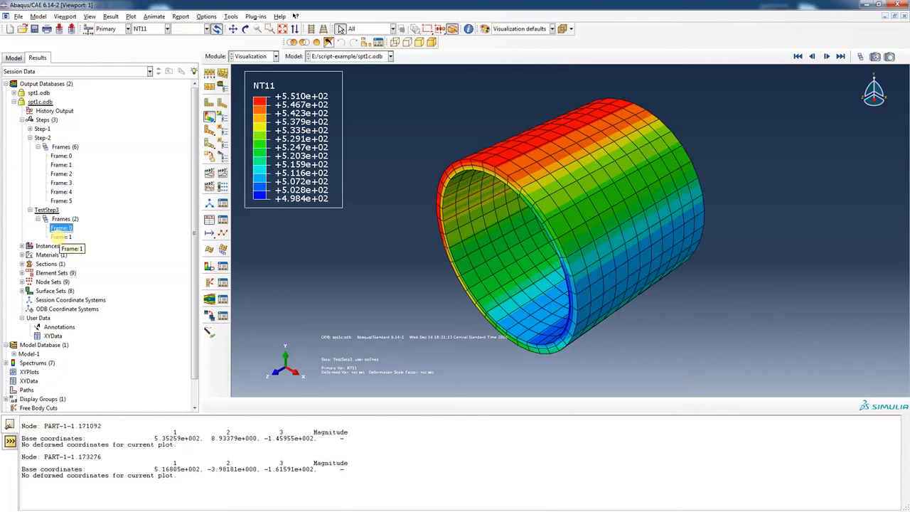
pyautogui.click(61, 236)
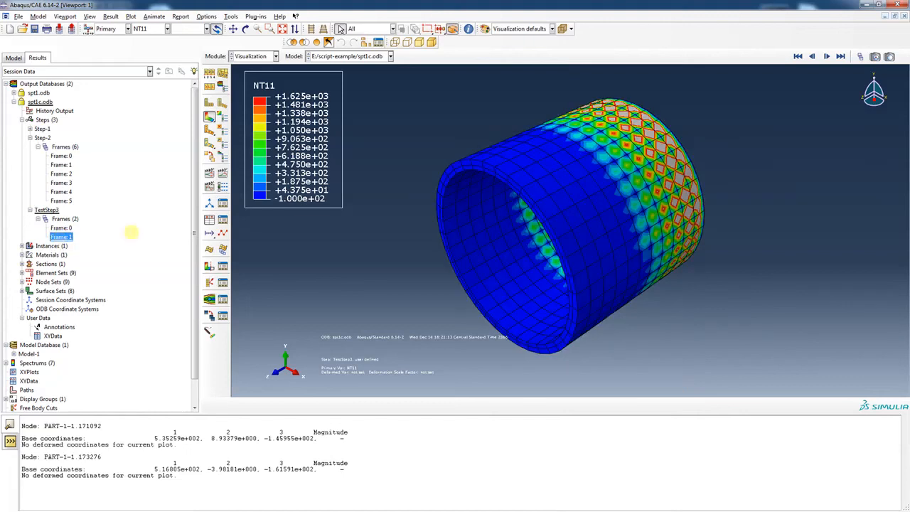
pyautogui.moveTo(244, 29)
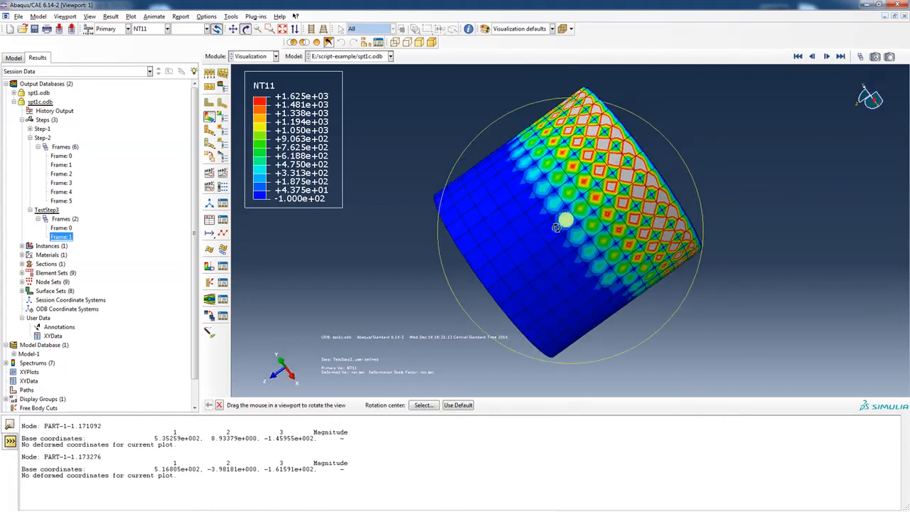
# Rotate the pipe to inspect the temperature pattern inside and out, then go to the Query tools
pyautogui.moveTo(557, 227); pyautogui.dragTo(590, 162)
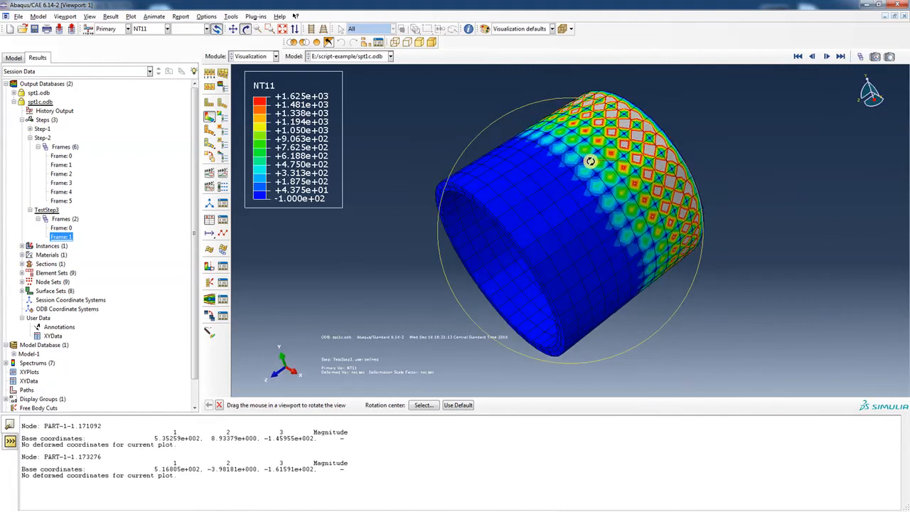
pyautogui.moveTo(590, 162); pyautogui.dragTo(603, 163)
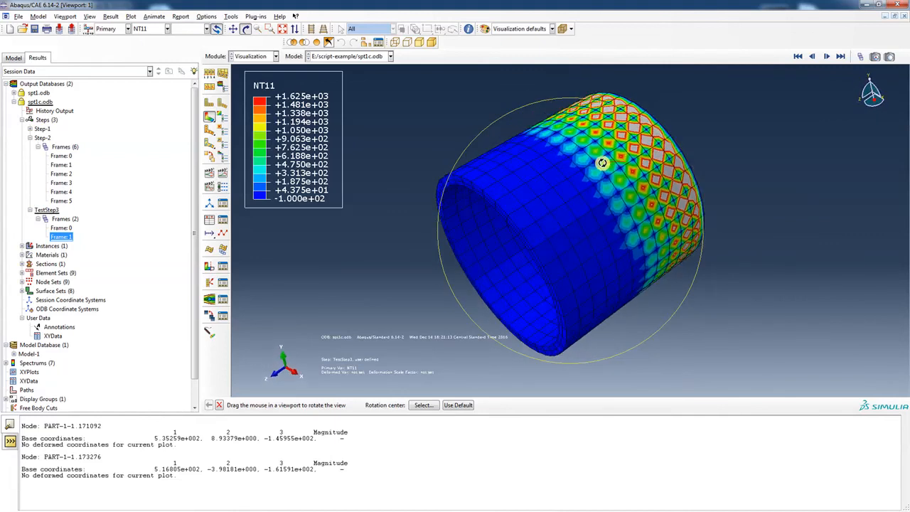
pyautogui.moveTo(603, 163); pyautogui.dragTo(552, 222)
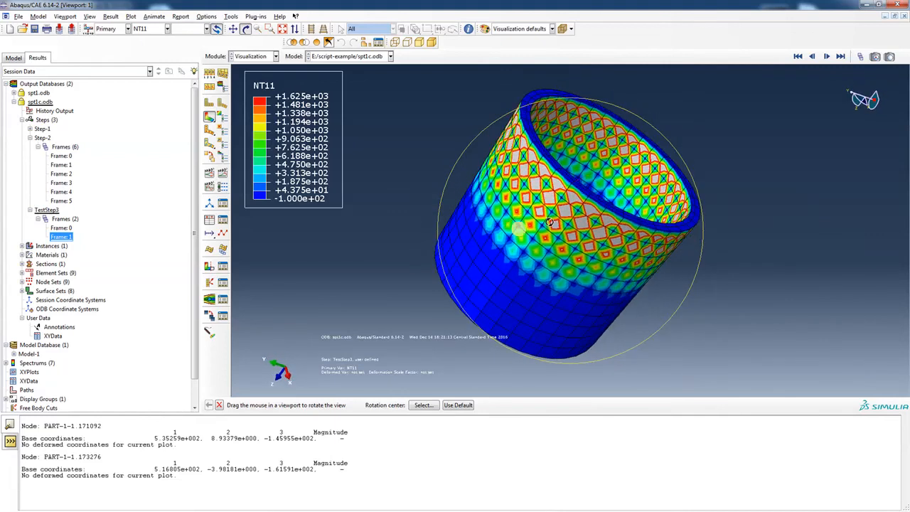
pyautogui.moveTo(552, 222); pyautogui.dragTo(597, 234)
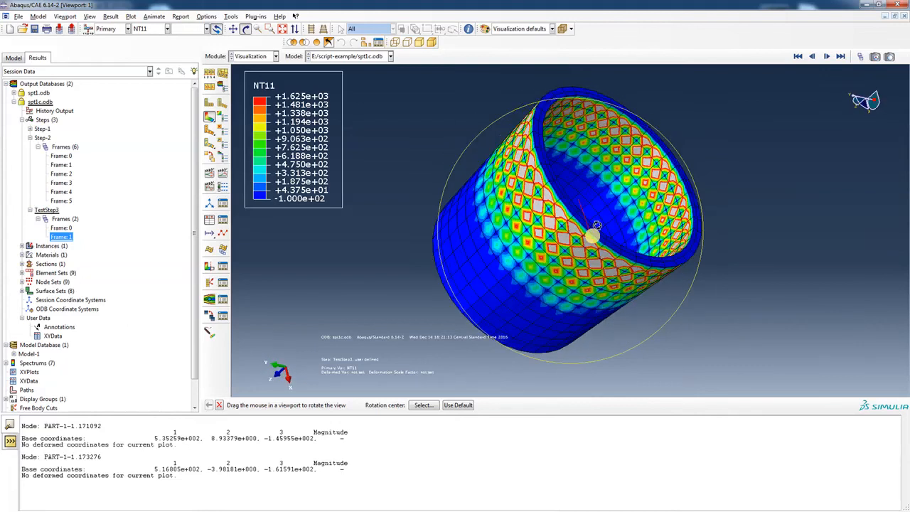
pyautogui.moveTo(597, 235); pyautogui.dragTo(622, 178)
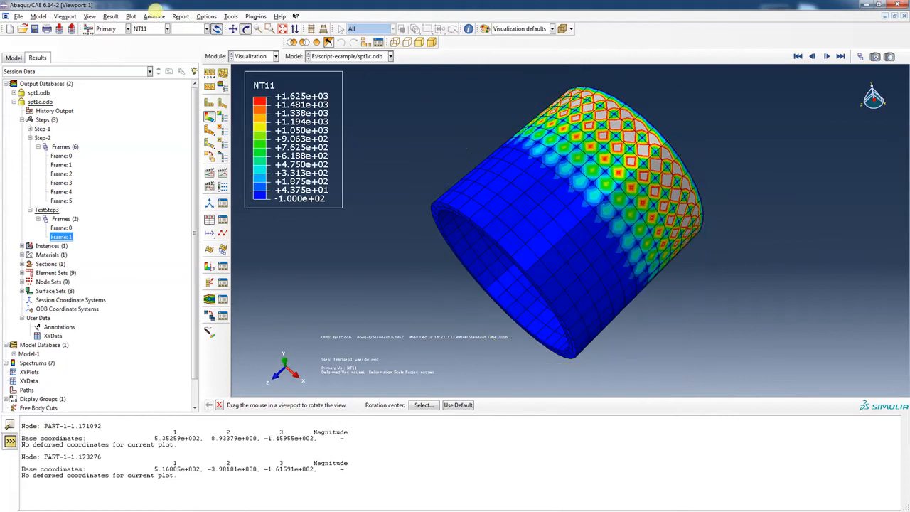
pyautogui.click(206, 17)
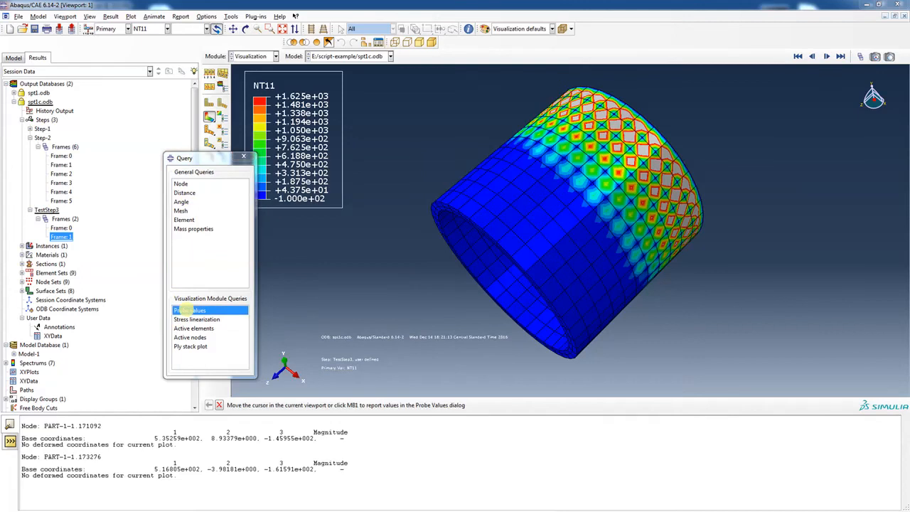
# Probe values by key-in node label 173719 to read its NT11 temperature
pyautogui.click(190, 310)
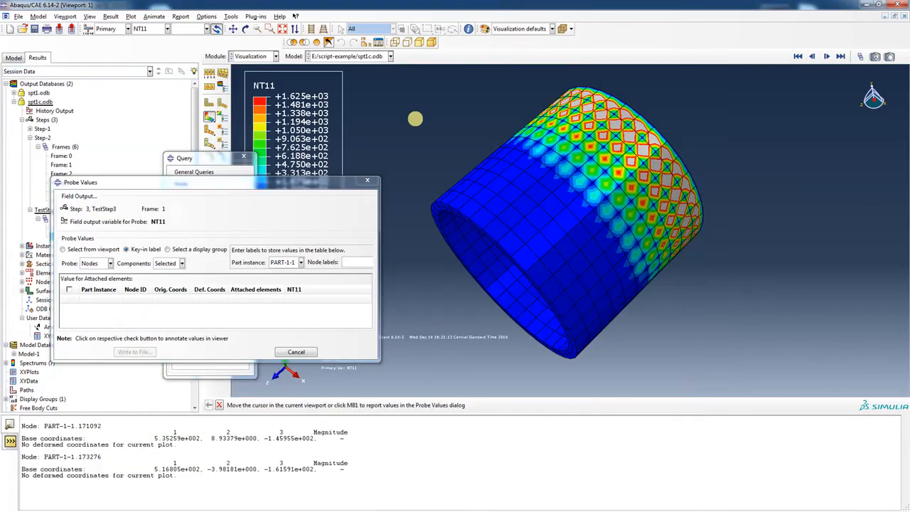
pyautogui.click(352, 262)
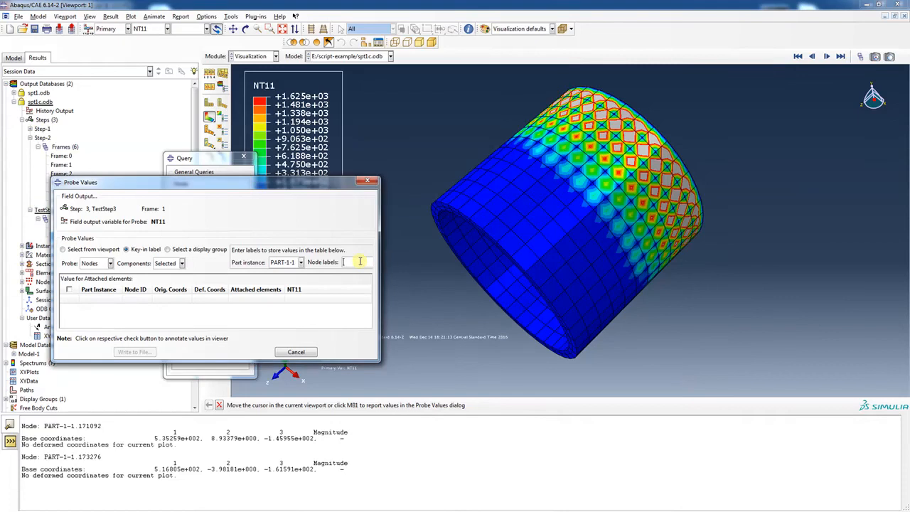
pyautogui.write('173719')
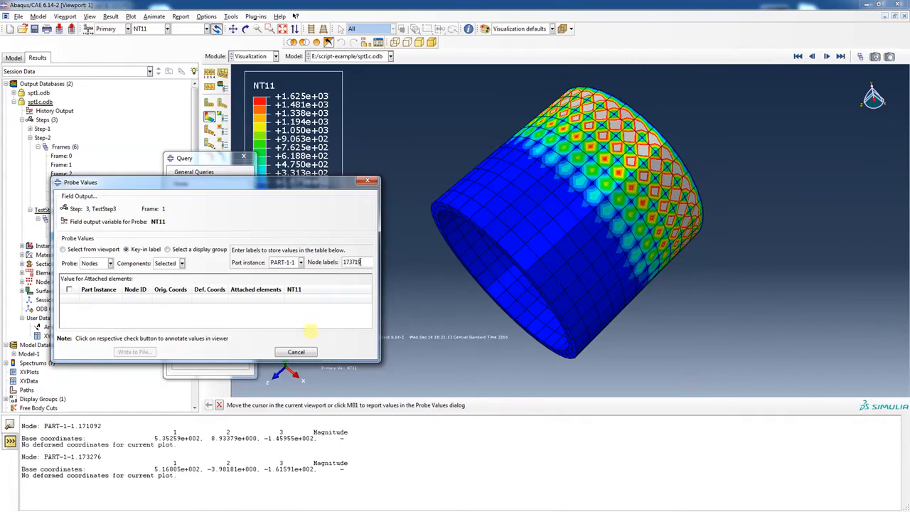
pyautogui.moveTo(220, 335)
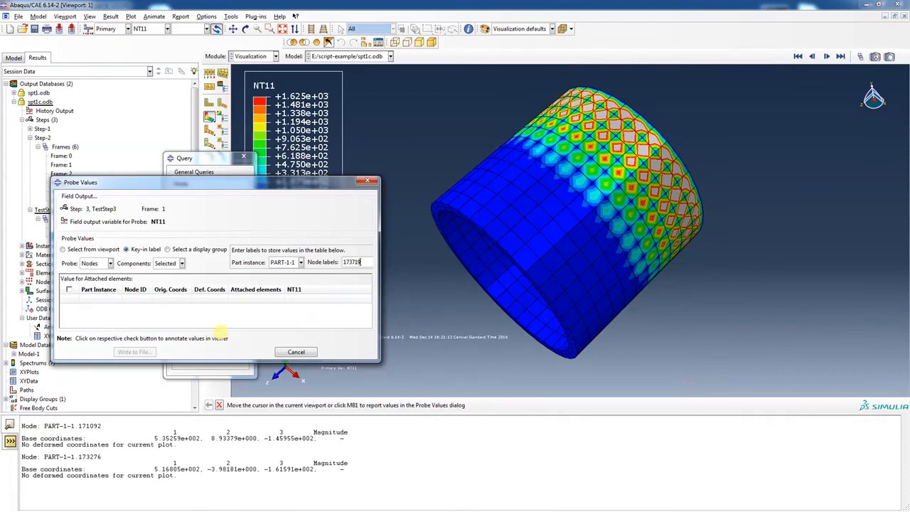
pyautogui.press('Return')
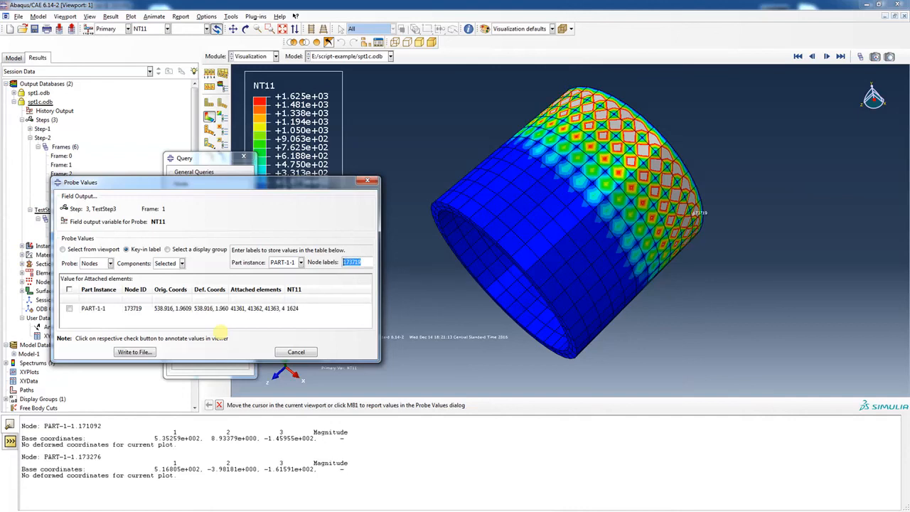
pyautogui.click(68, 307)
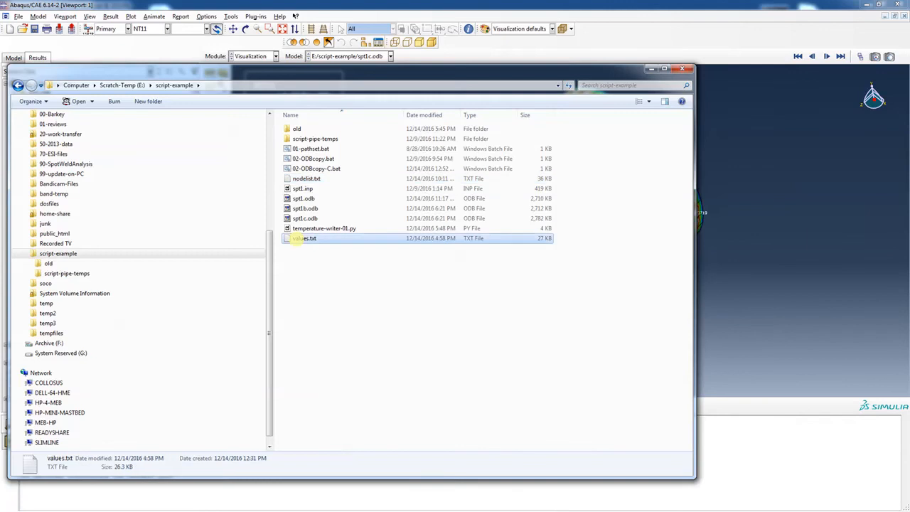
# Open values.txt from the script-example folder in Crimson Editor
pyautogui.doubleClick(304, 238)
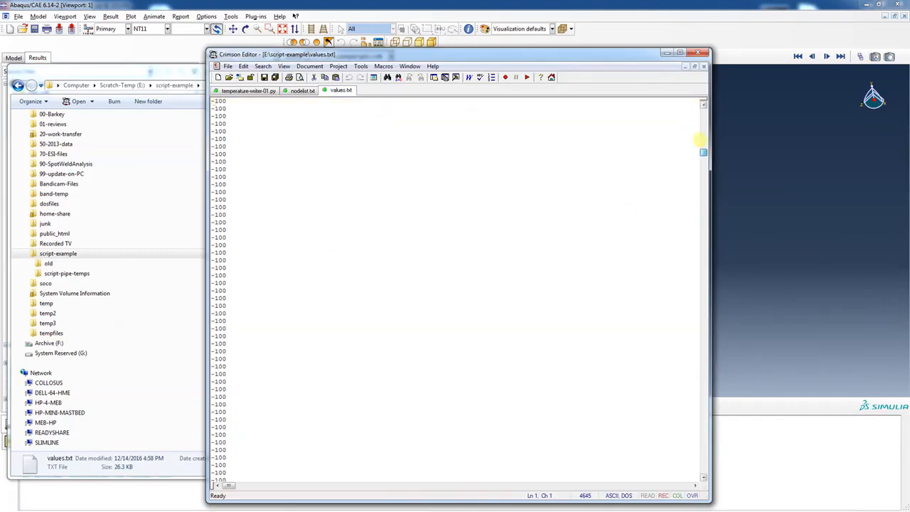
pyautogui.moveTo(476, 372)
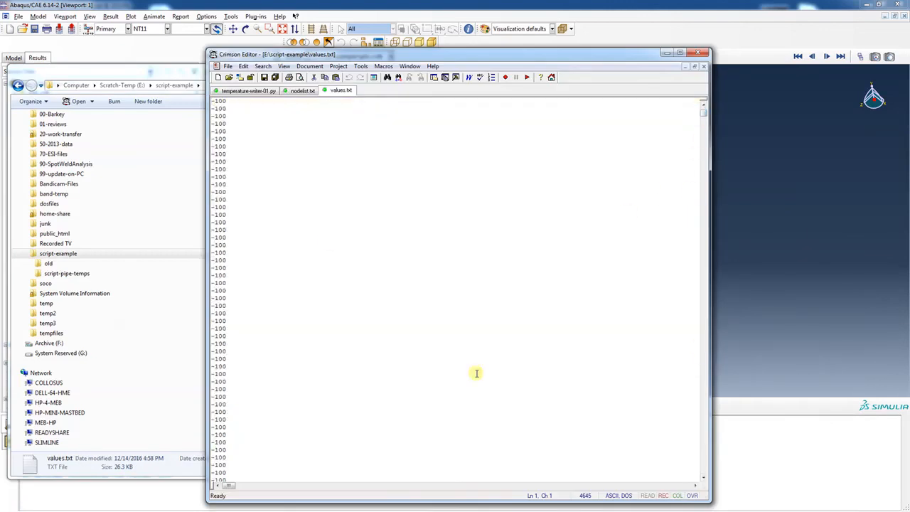